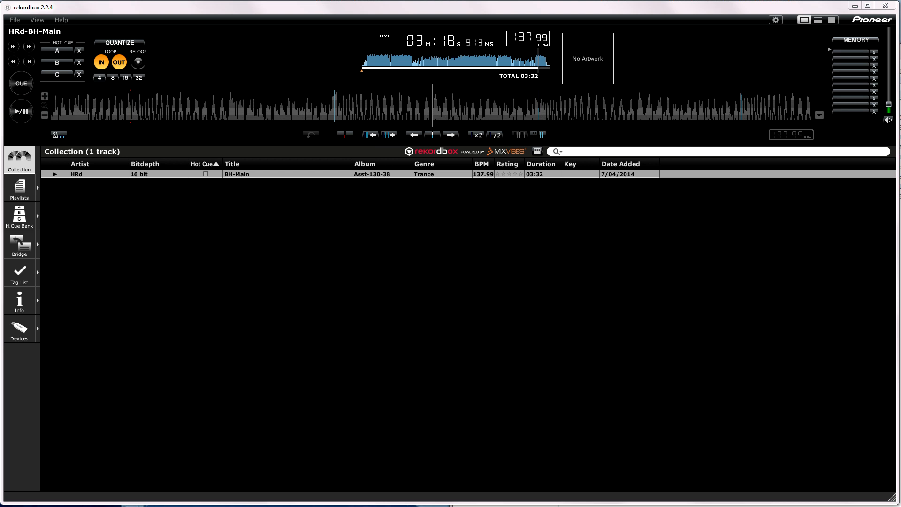
Switch on grid edit mode for BH-Main's enlarged waveform
left_click(21, 84)
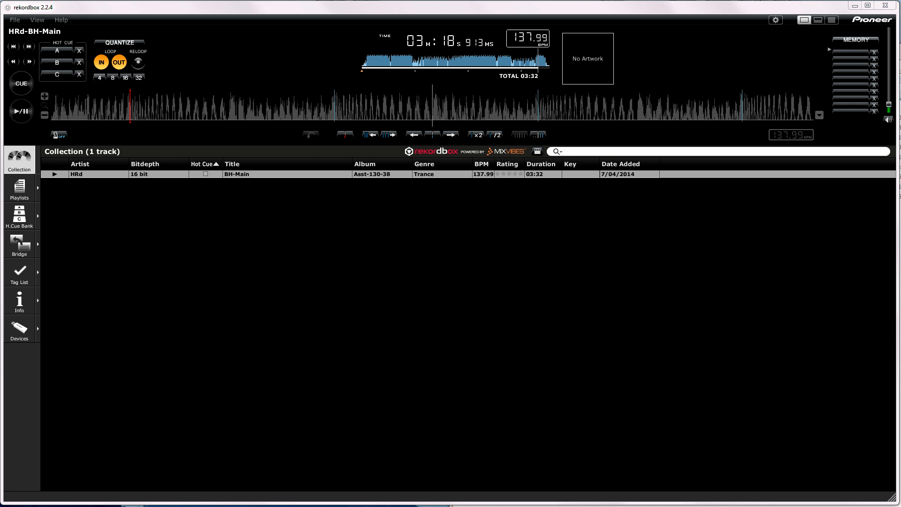
left_click(210, 121)
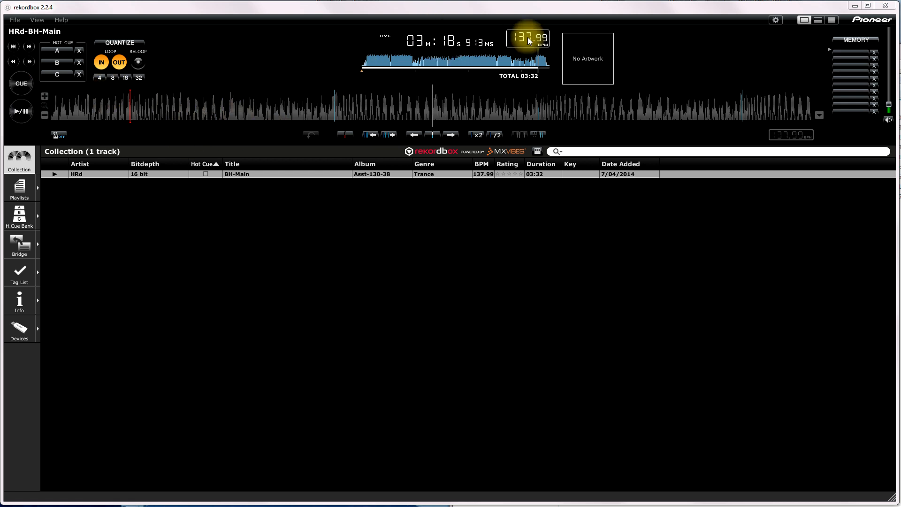
left_click(21, 111)
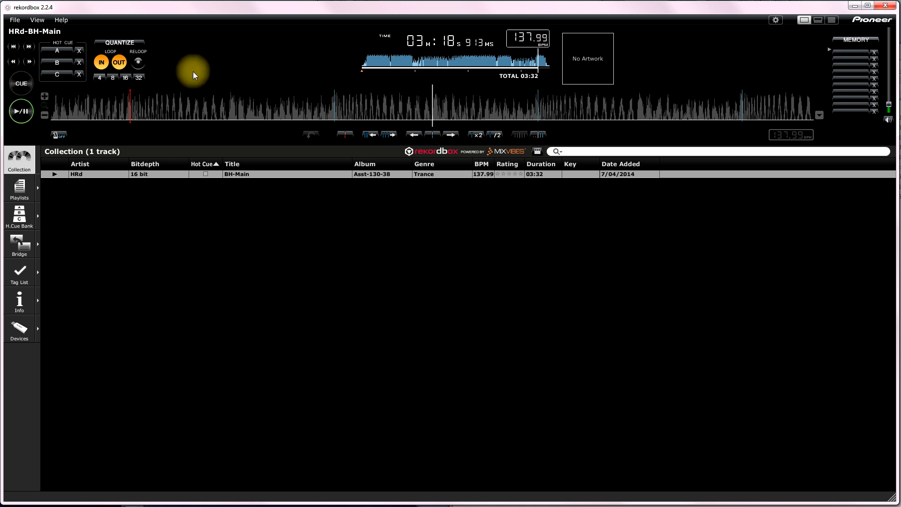
mouse_move(45, 99)
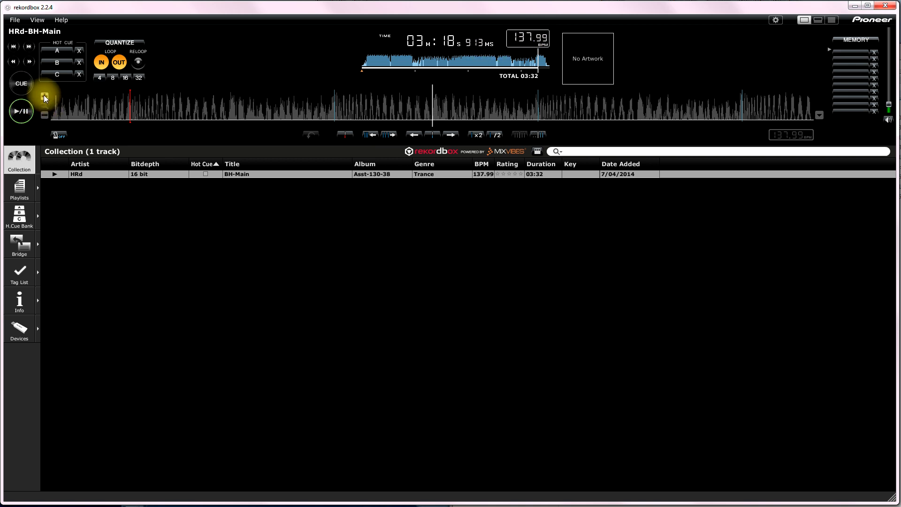
mouse_move(44, 98)
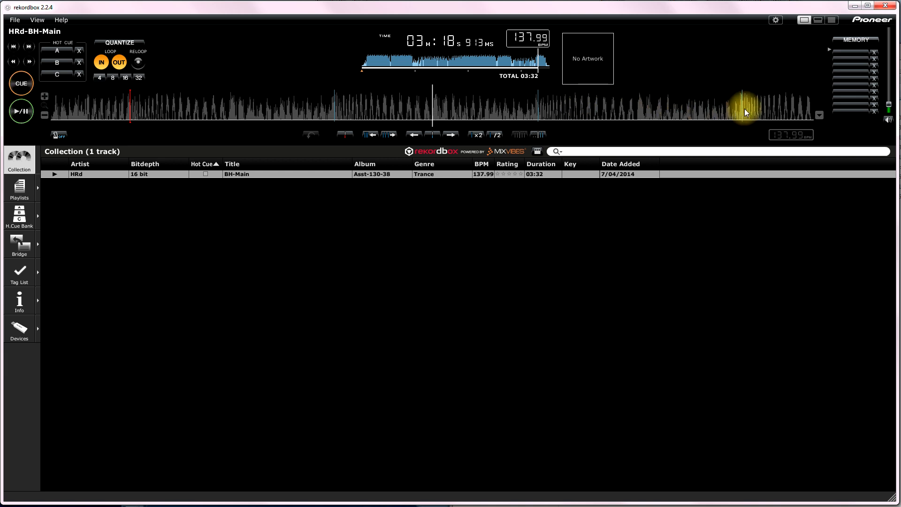
mouse_move(743, 118)
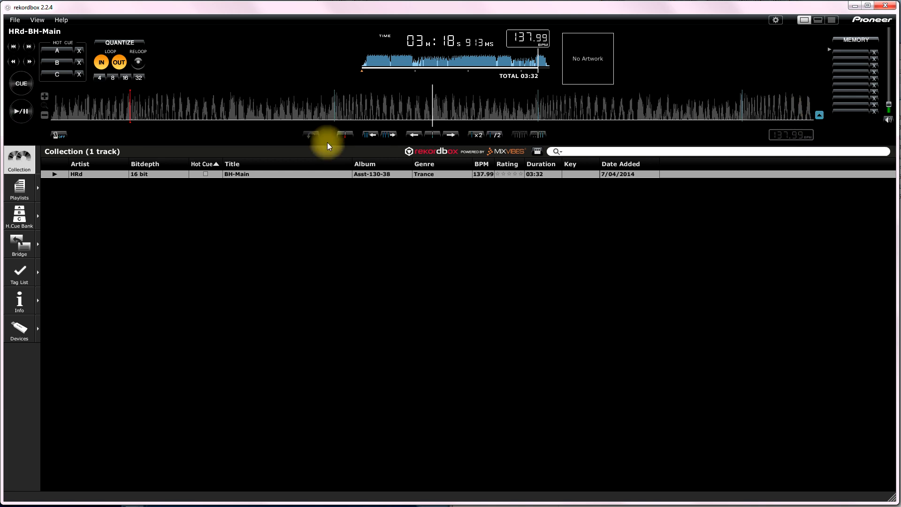
mouse_move(372, 136)
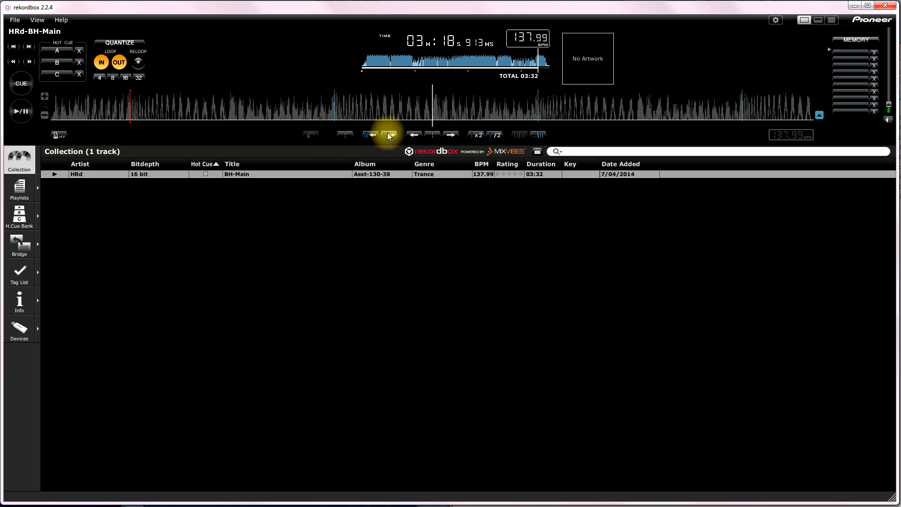
Shrink BH-Main's beat grid intervals until the tempo reads 138.00 BPM
left_click(20, 83)
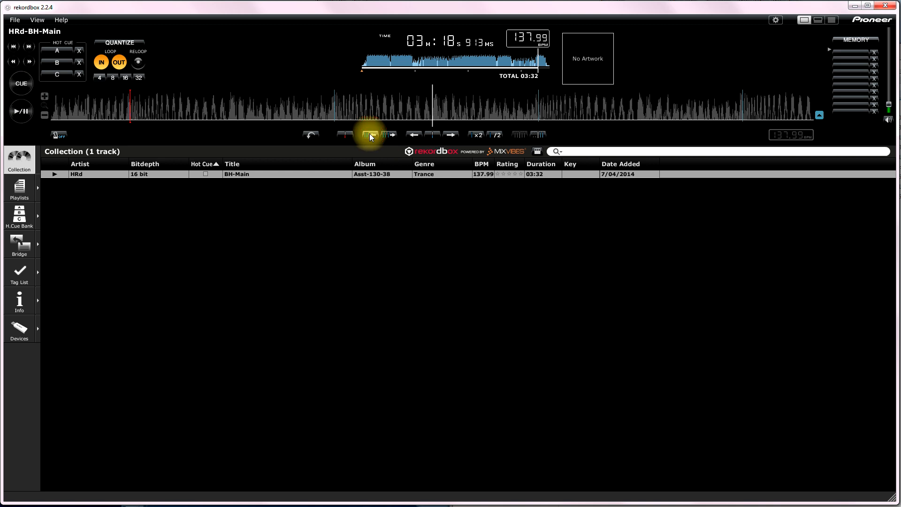
left_click(369, 135)
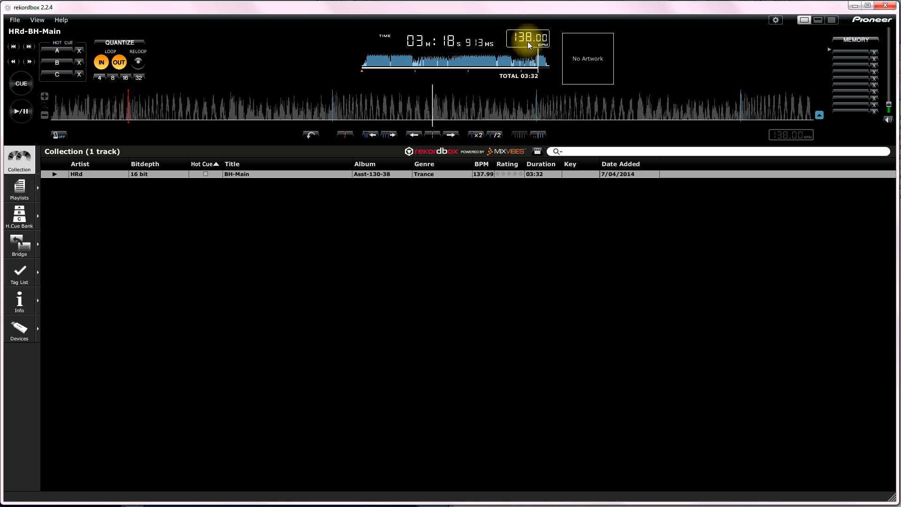
left_click(21, 83)
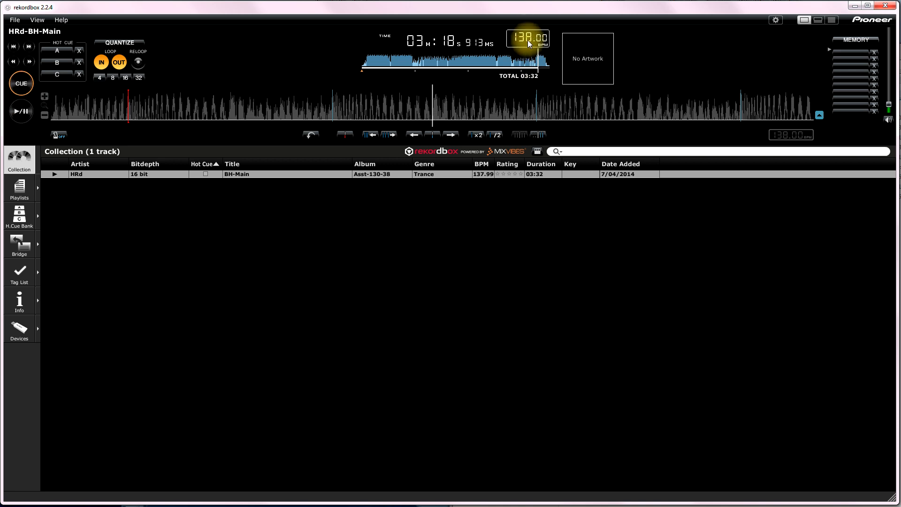
left_click(20, 110)
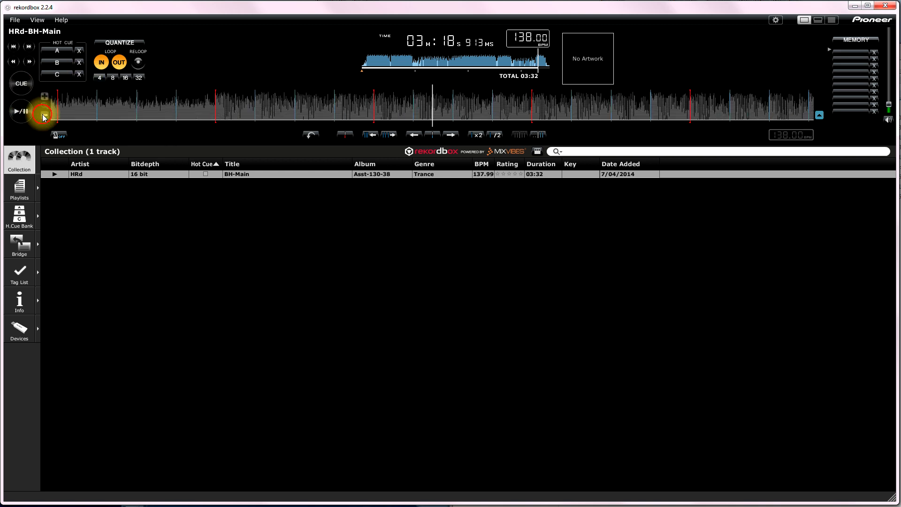
Zoom the waveform out and expand BH-Main's beat intervals back to 137.99 BPM
left_click(20, 110)
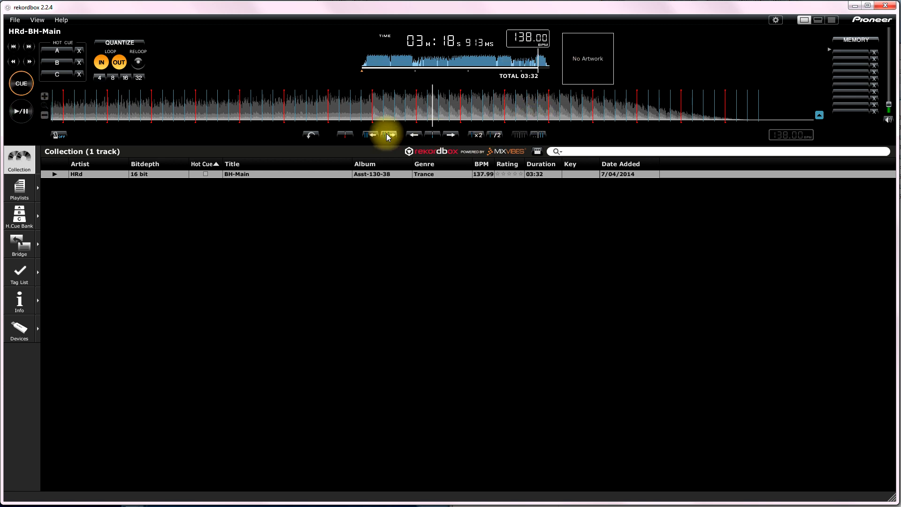
left_click(389, 136)
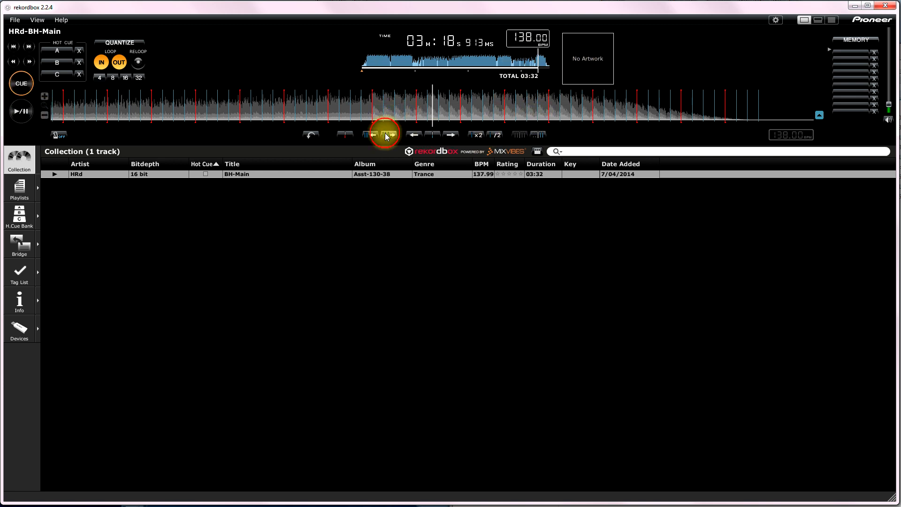
left_click(389, 135)
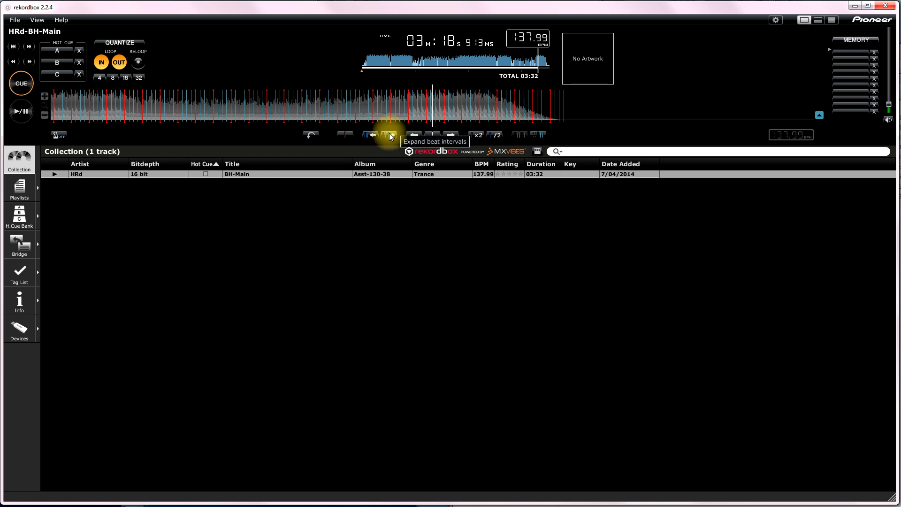
left_click(369, 135)
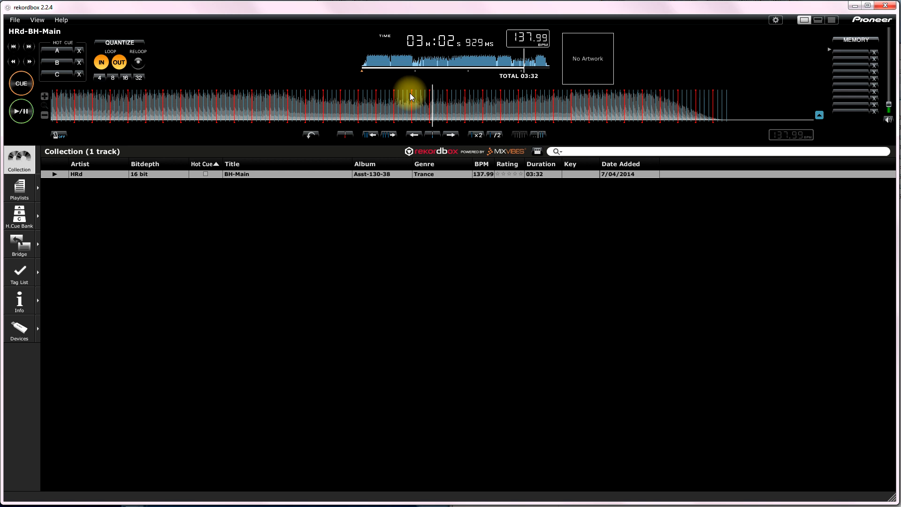
left_click(20, 83)
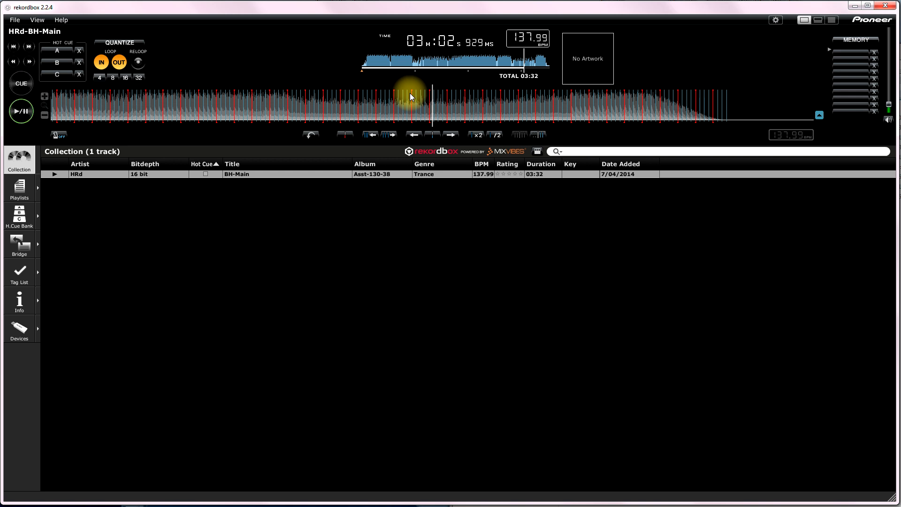
left_click(21, 84)
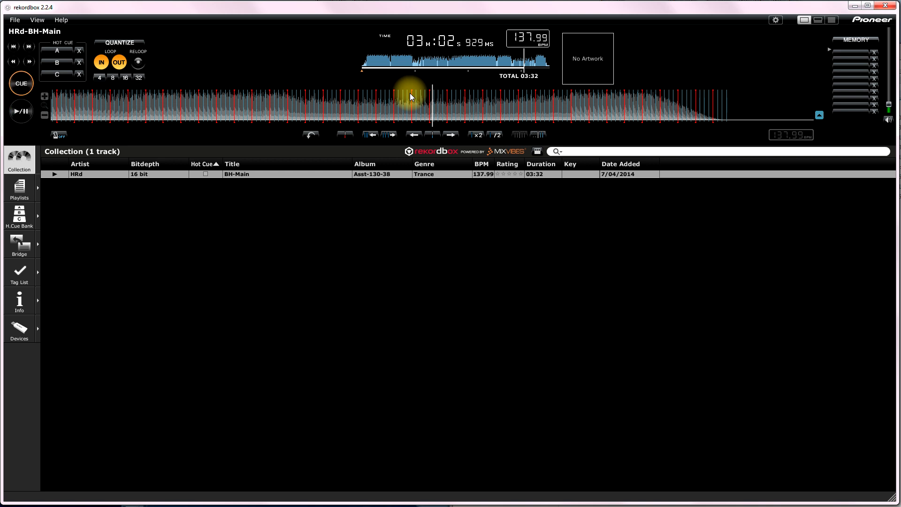
left_click(20, 83)
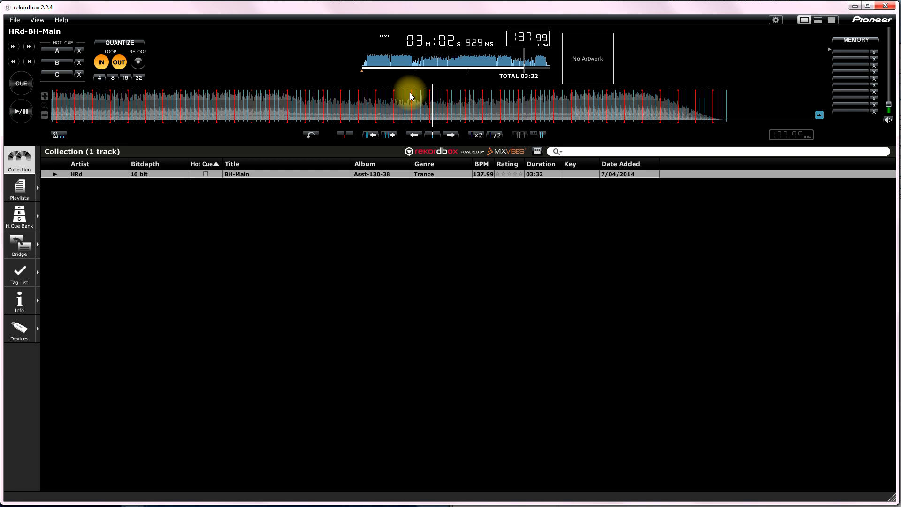
left_click(21, 83)
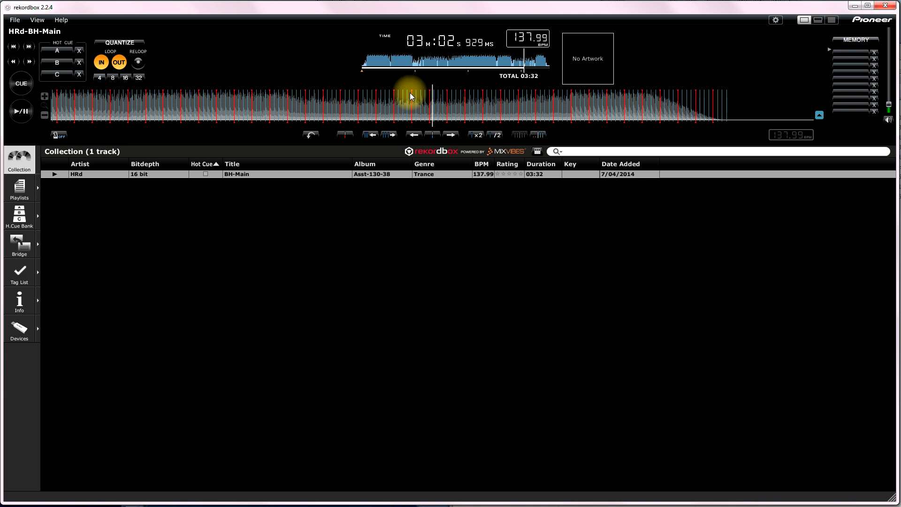
left_click(20, 83)
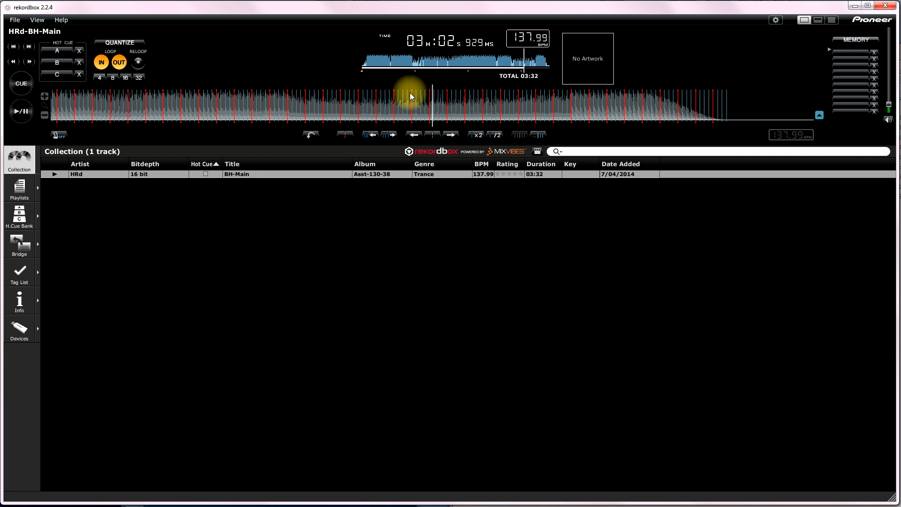
left_click(20, 83)
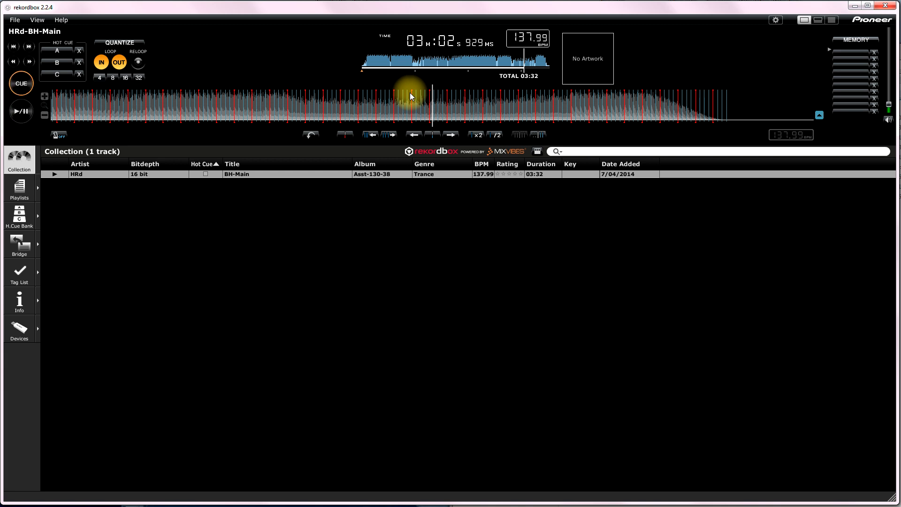
left_click(21, 111)
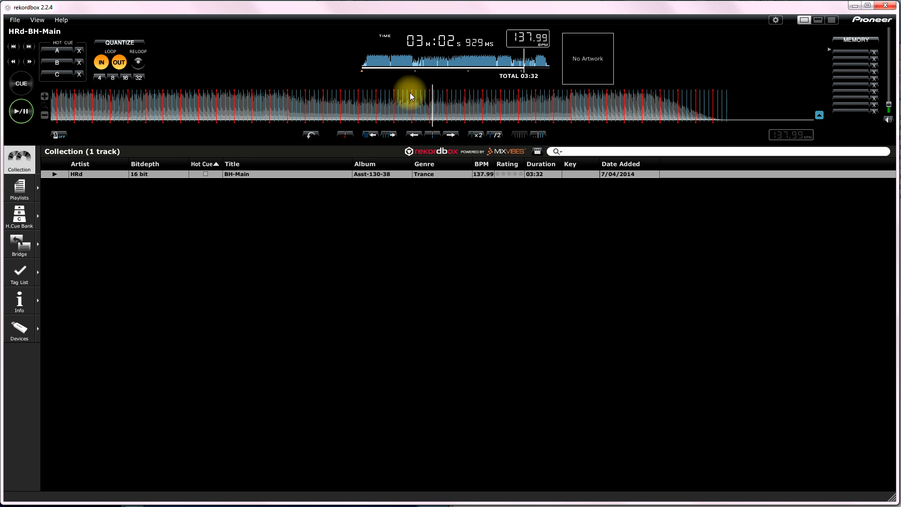
left_click(21, 83)
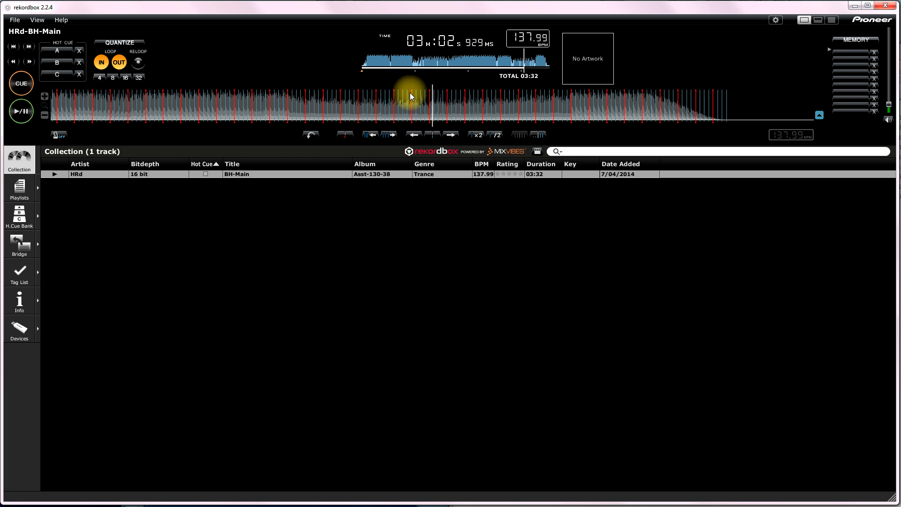
left_click(21, 84)
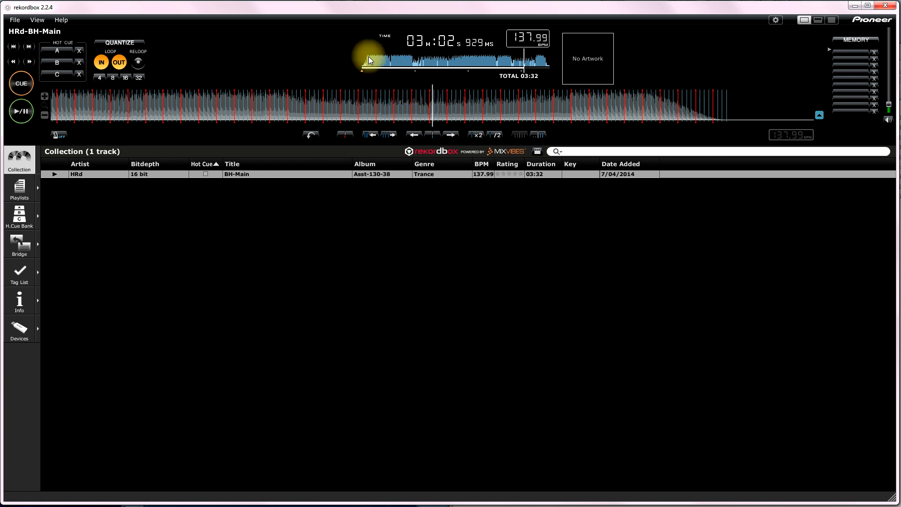
mouse_move(249, 238)
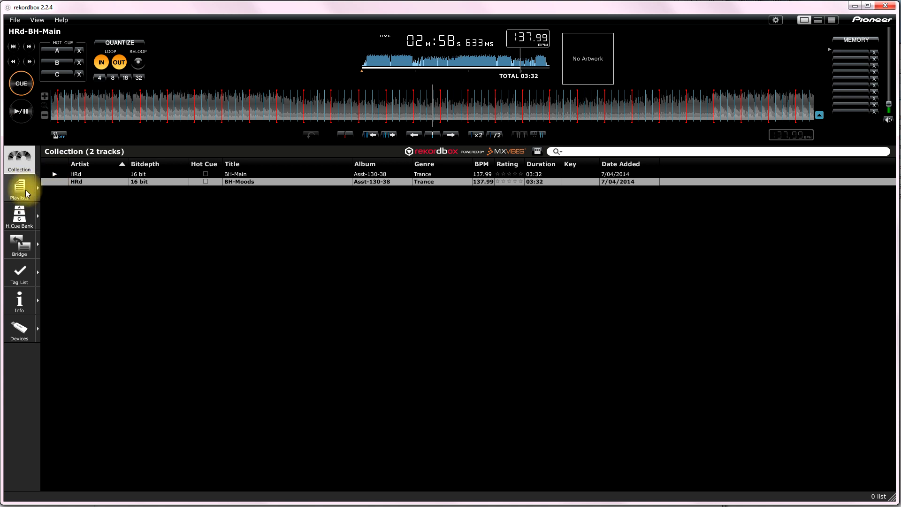
mouse_move(25, 192)
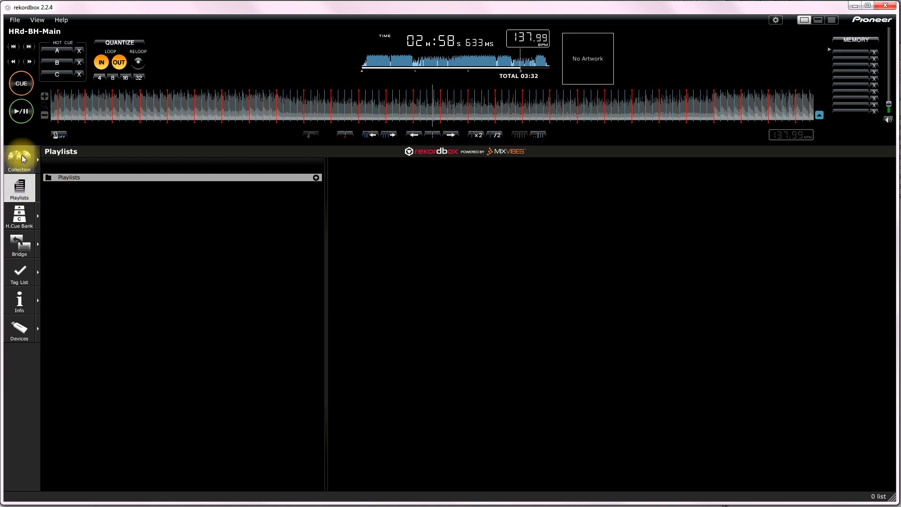
mouse_move(34, 217)
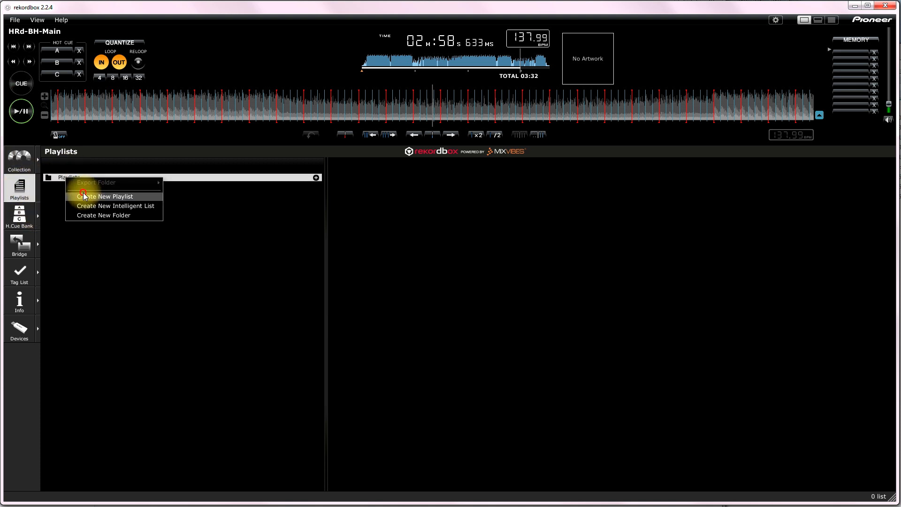
Create a new playlist under Playlists named 'BNC'
left_click(105, 197)
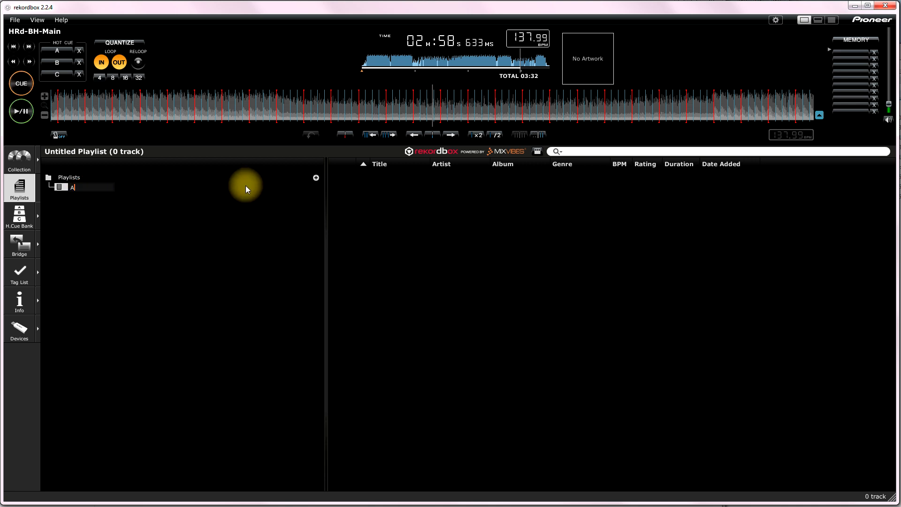
type("BNC")
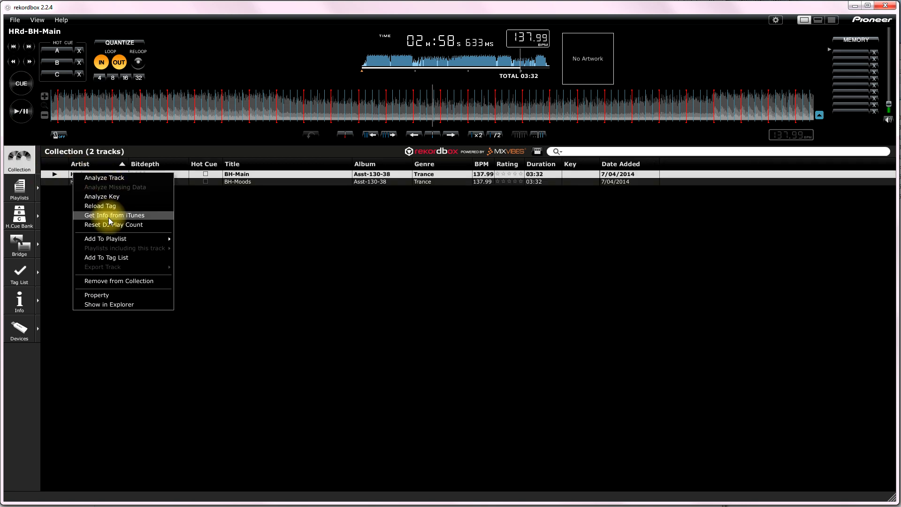
mouse_move(113, 242)
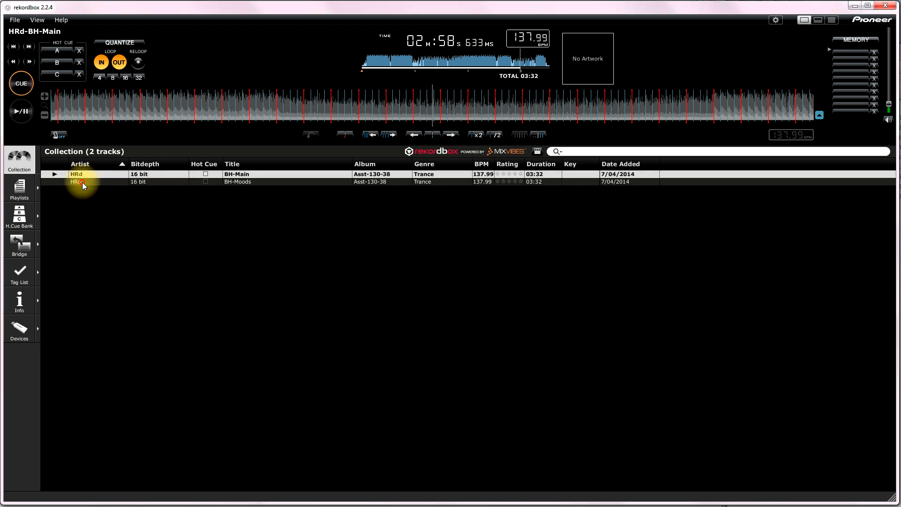
Switch to the playlists view showing the ABC playlist with BH-Main and BH-Moods
right_click(80, 182)
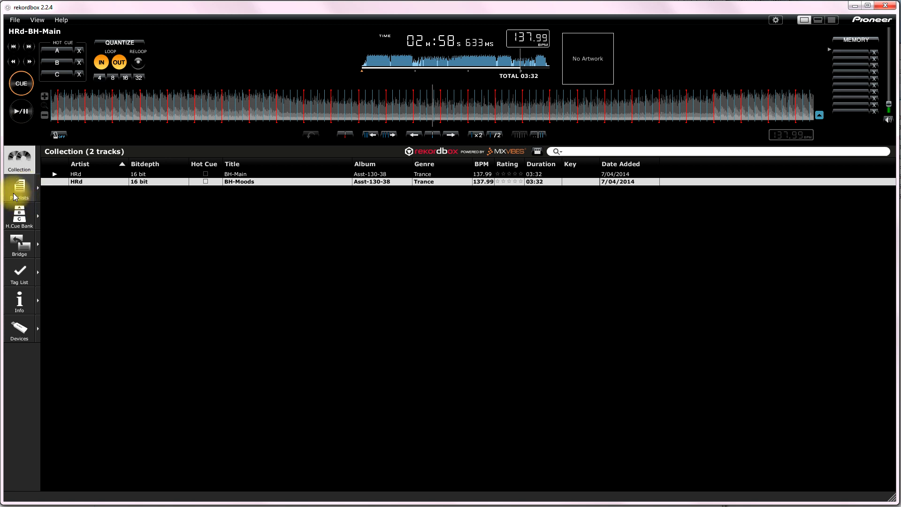
left_click(18, 190)
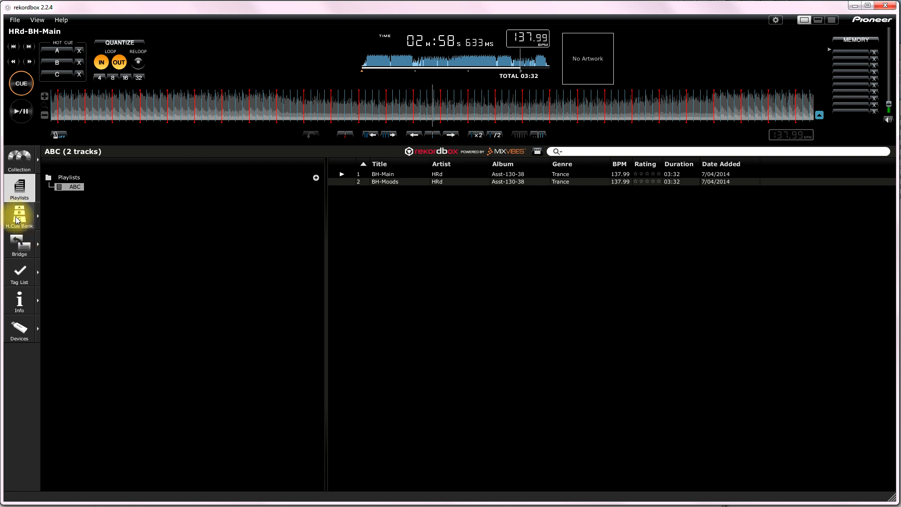
Load New Life1 from the Tr-136-38 playlist into the player
left_click(408, 110)
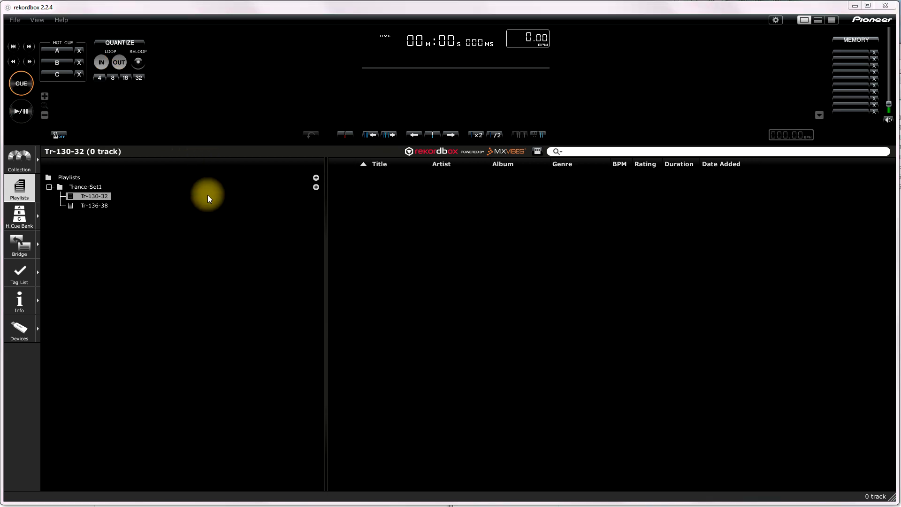
left_click(94, 206)
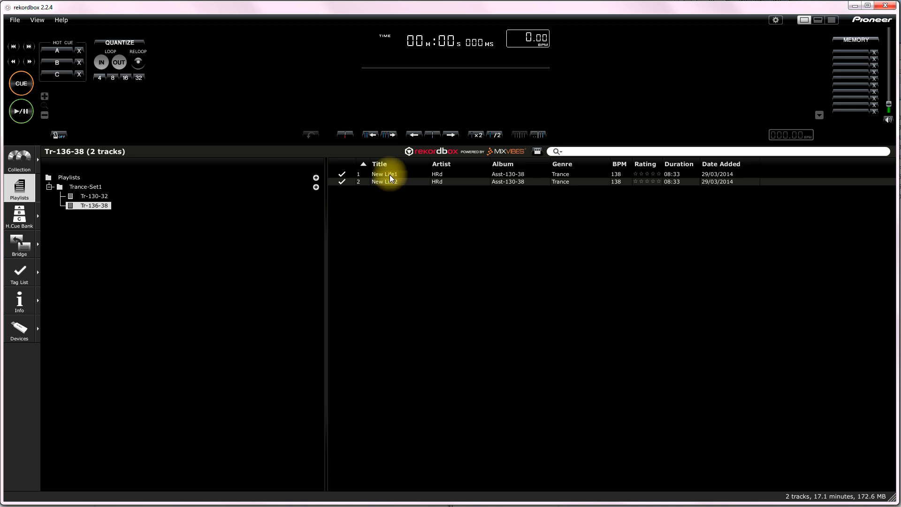
double_click(384, 173)
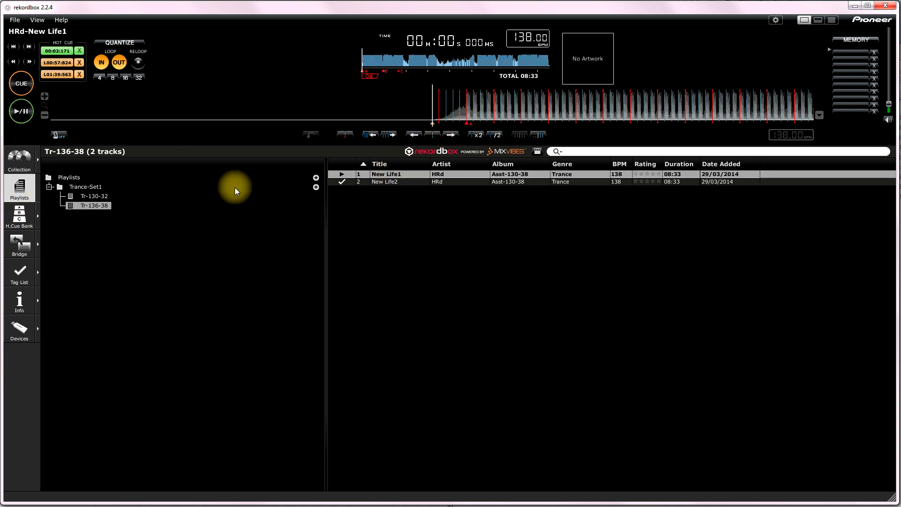
mouse_move(596, 154)
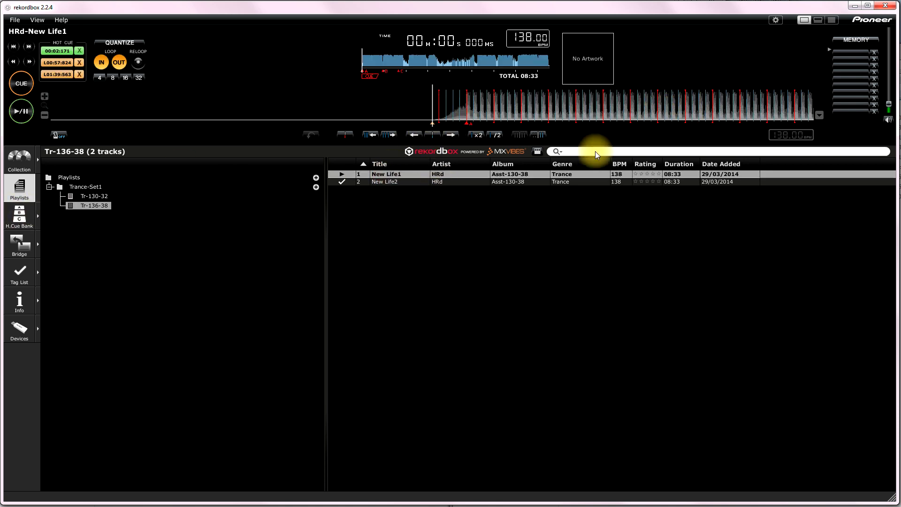
View the empty Tr-130-32 playlist, then select the Trance-Set1 playlist folder
right_click(68, 177)
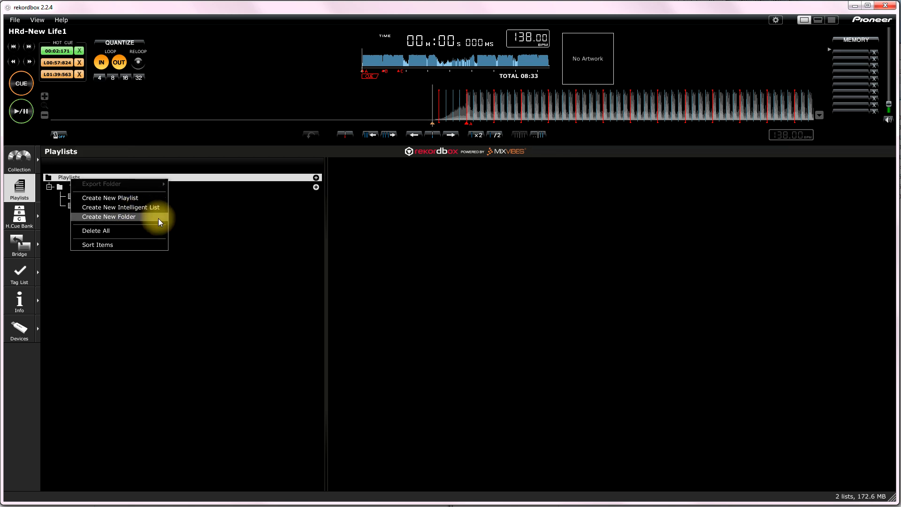
mouse_move(122, 300)
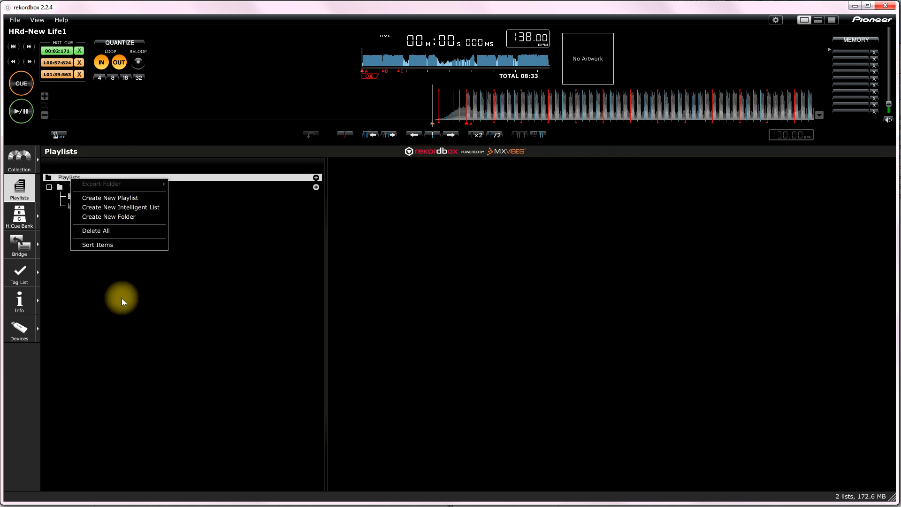
left_click(110, 197)
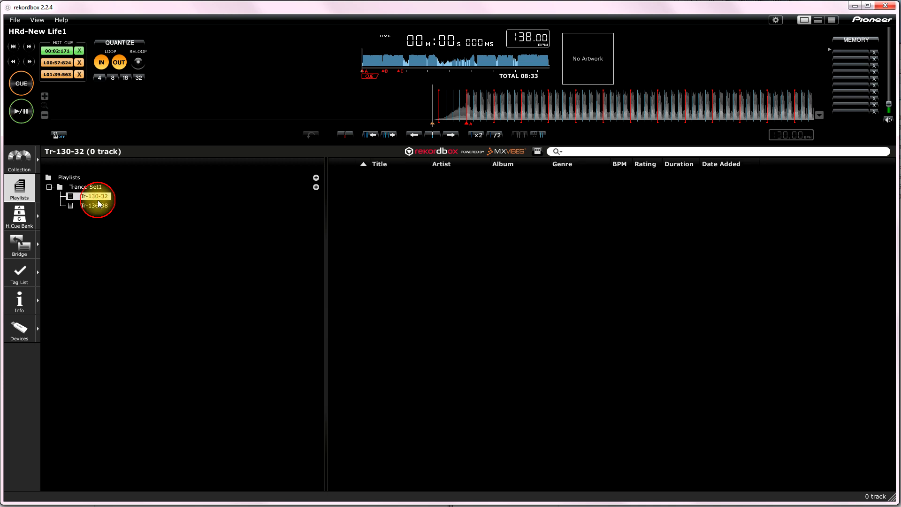
left_click(93, 205)
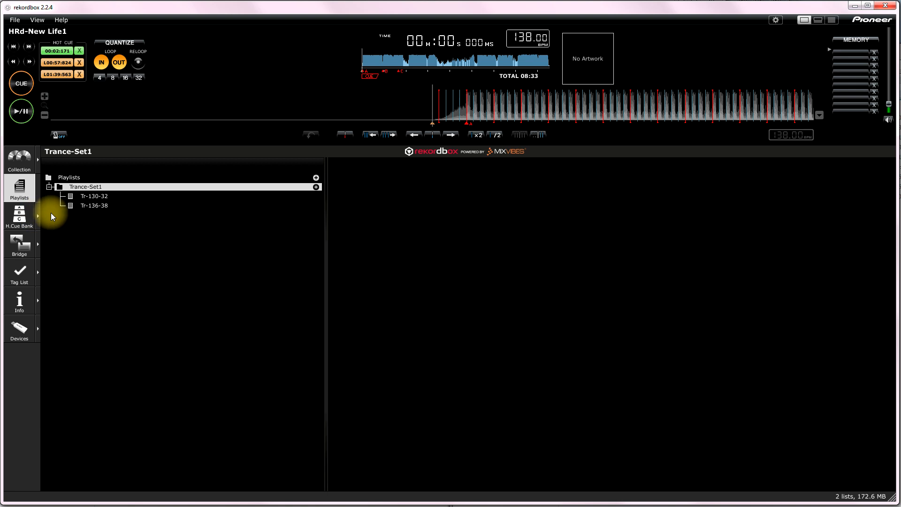
mouse_move(38, 222)
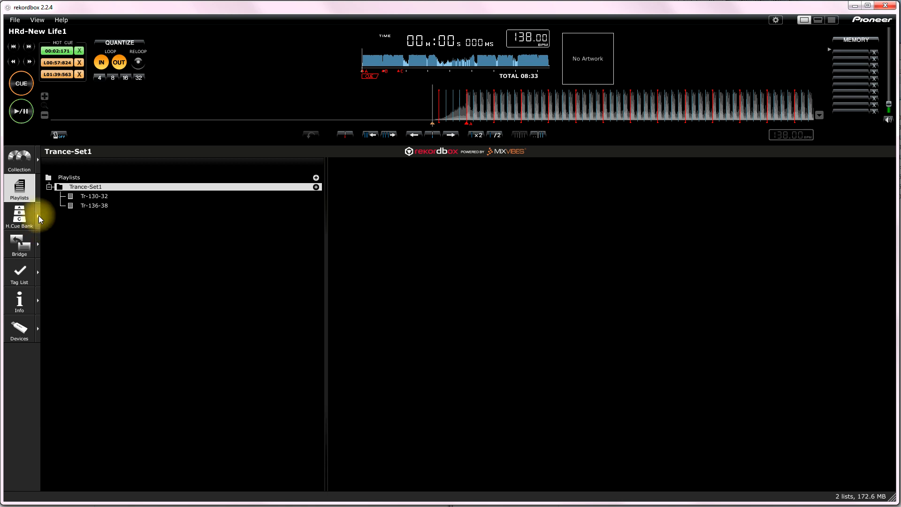
Open the Hot Cue Bank Lists panel beside the Trance-Set1 folder
left_click(19, 215)
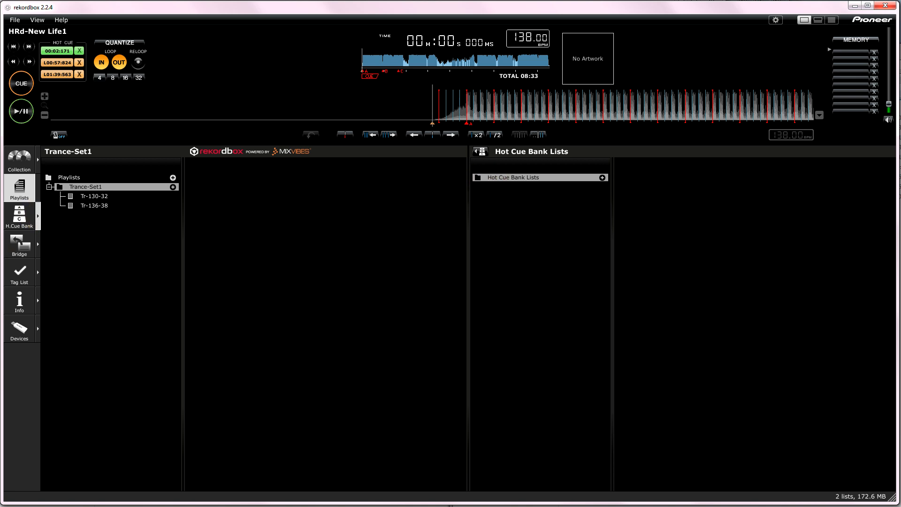
left_click(19, 215)
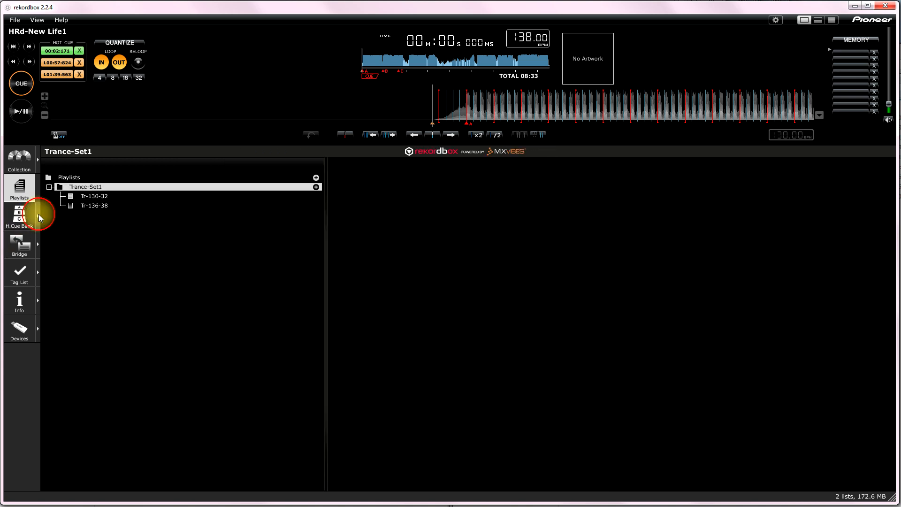
left_click(19, 213)
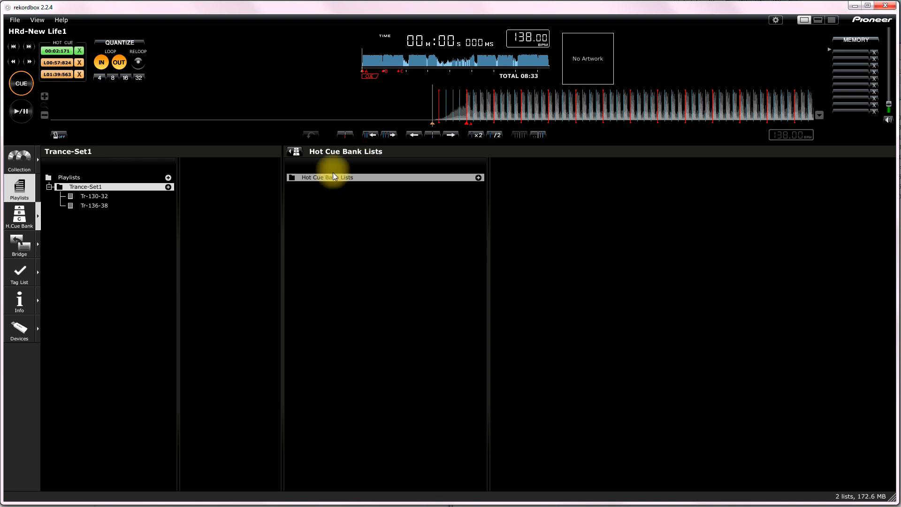
Create hot cue bank lists NewLife1 and NewLife2, with NewLife1 slot A at 00:02:170
left_click(478, 177)
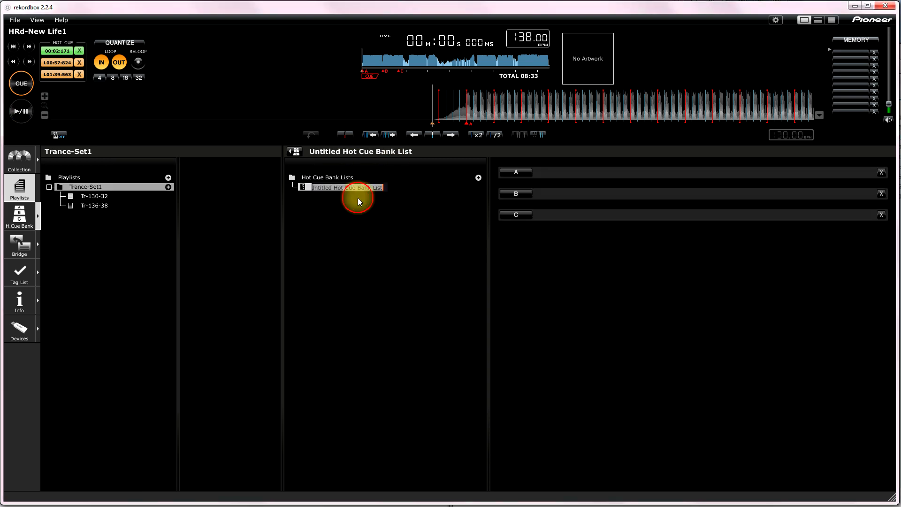
mouse_move(96, 201)
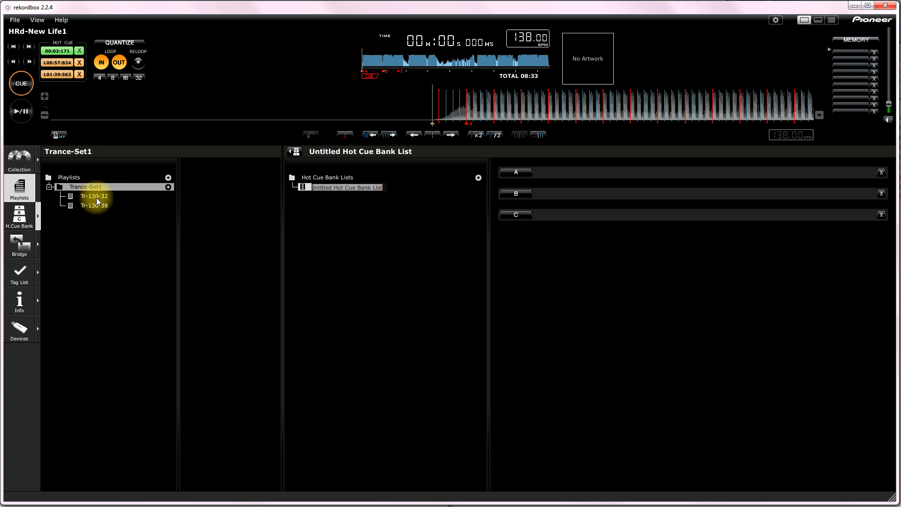
left_click(94, 196)
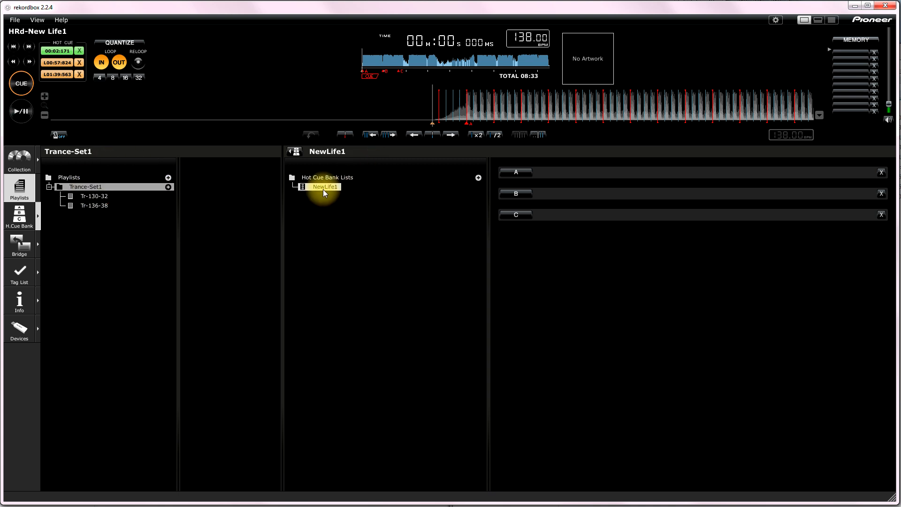
right_click(327, 177)
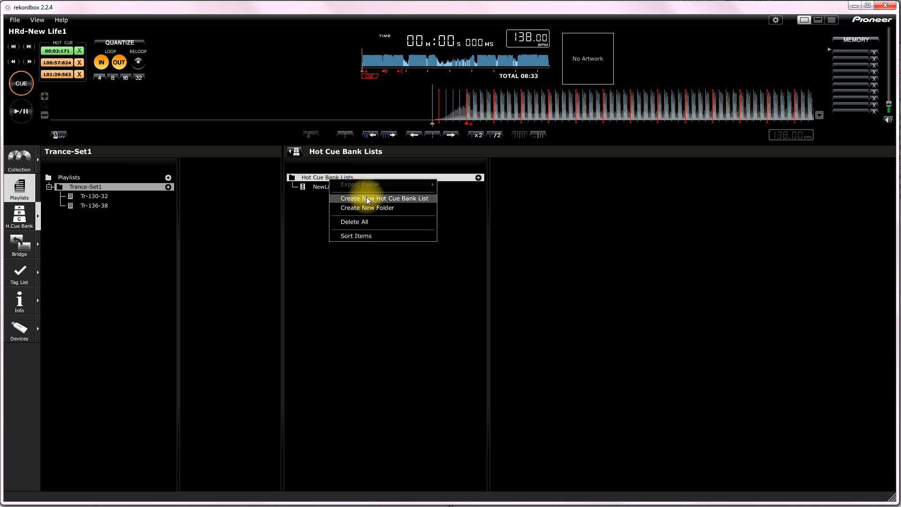
left_click(382, 197)
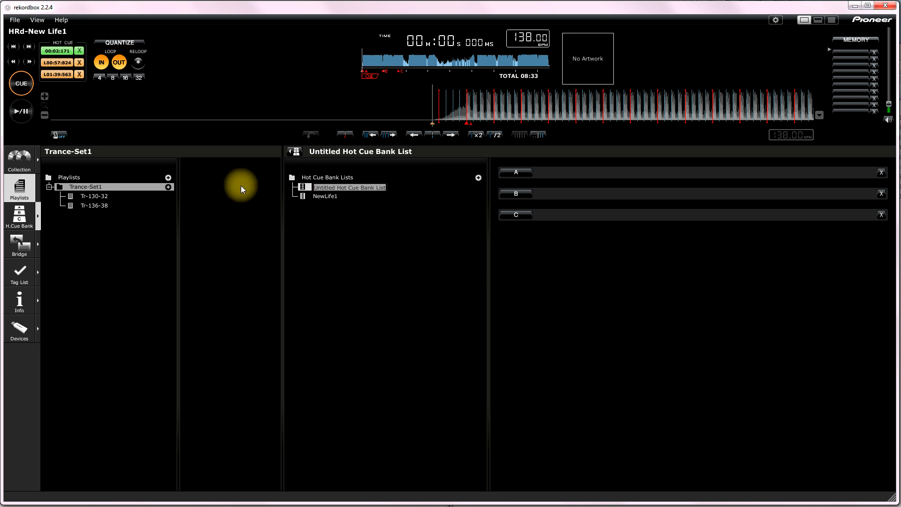
type("NewLife2")
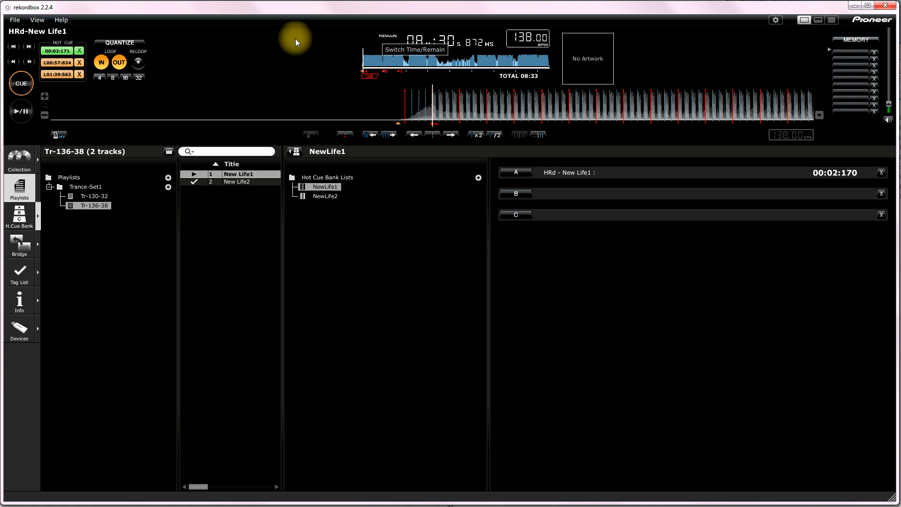
Show elapsed time and fill NewLife1 slots B and C with loops at 00:57:824 and 01:39:563
left_click(457, 43)
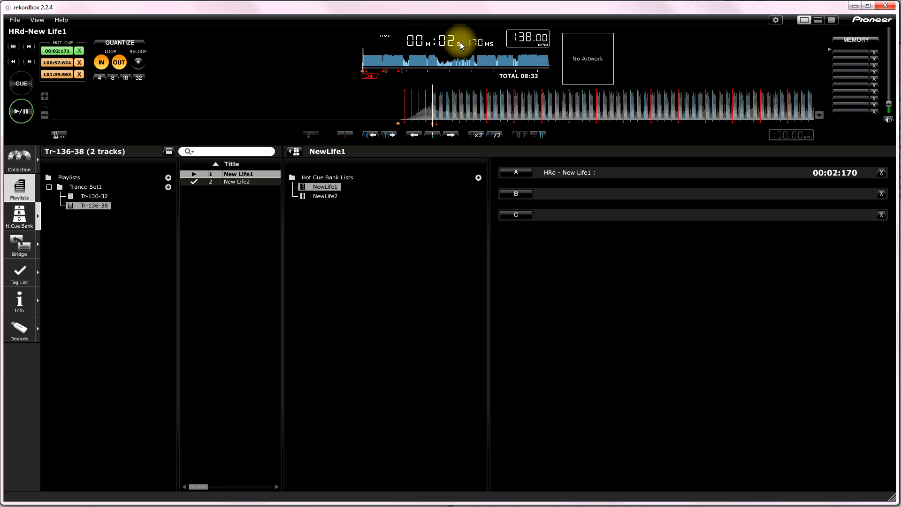
mouse_move(800, 185)
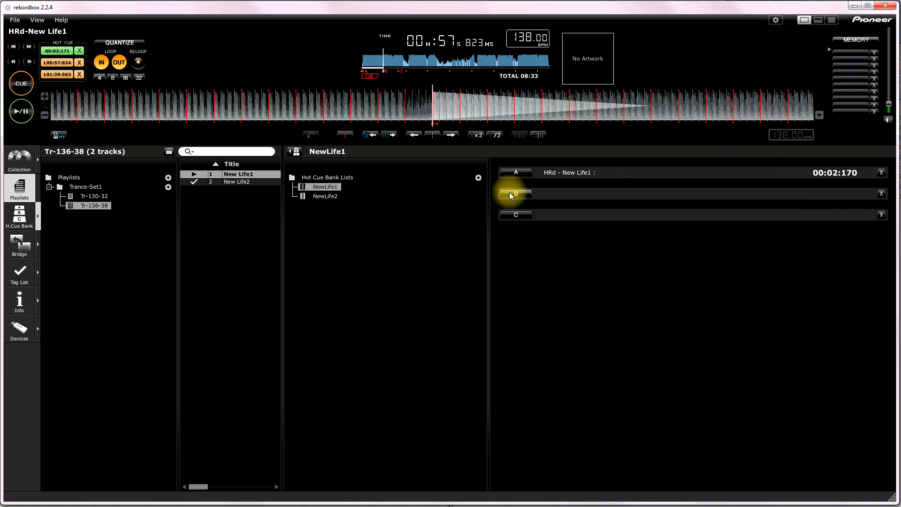
left_click(516, 193)
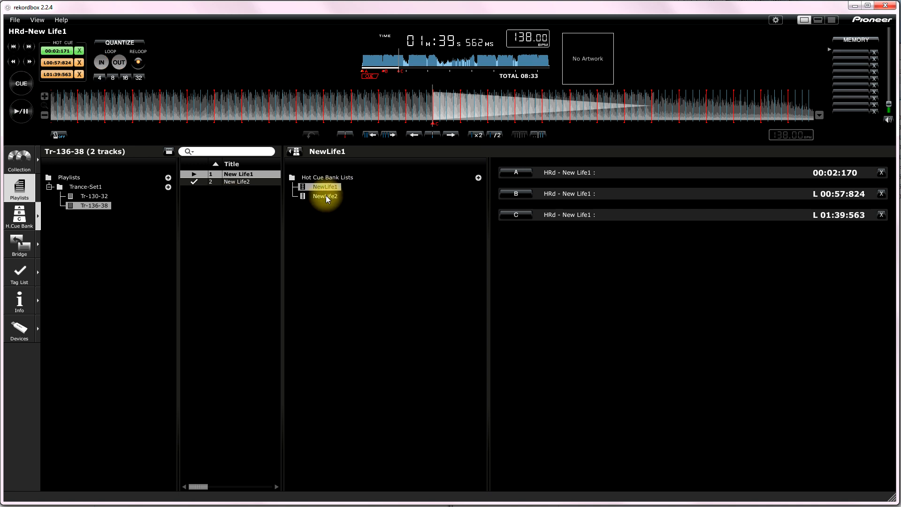
Load New Life2 and add its loops at 04:40:432 and 06:10:867 to NewLife2
left_click(237, 181)
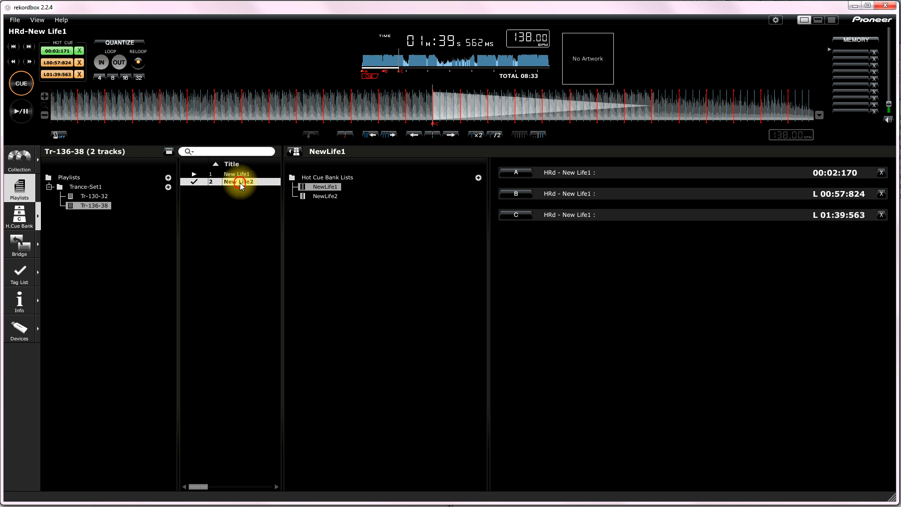
double_click(238, 181)
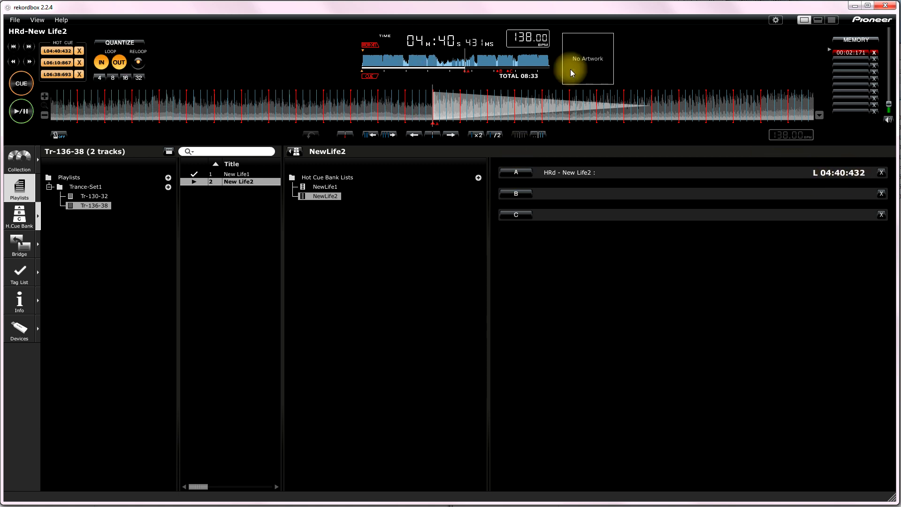
left_click(56, 62)
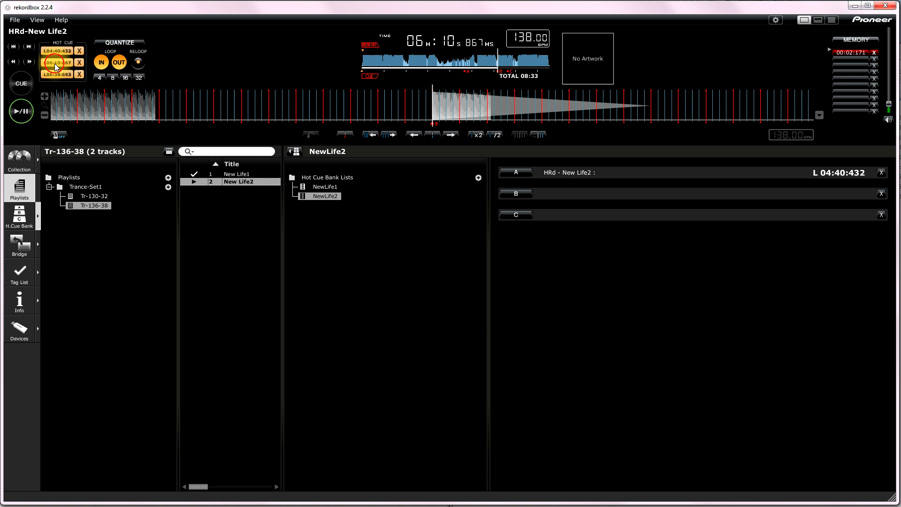
left_click(55, 62)
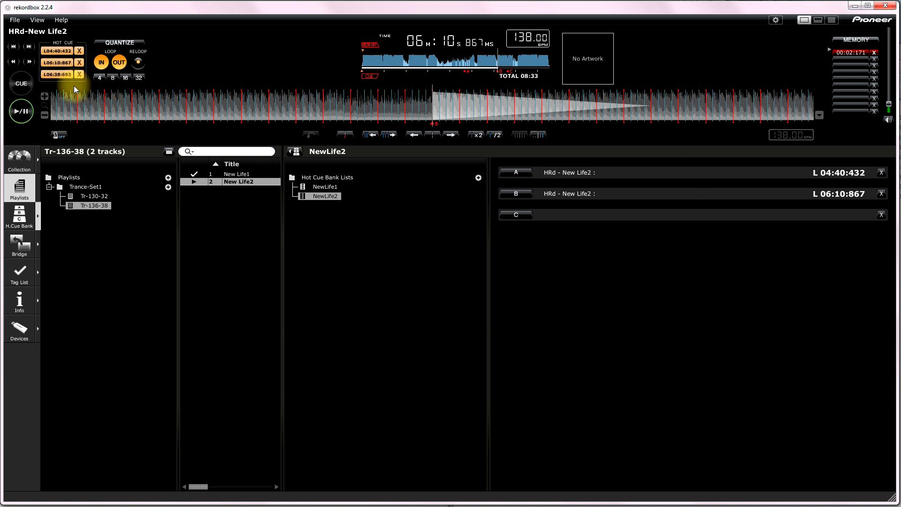
left_click(516, 214)
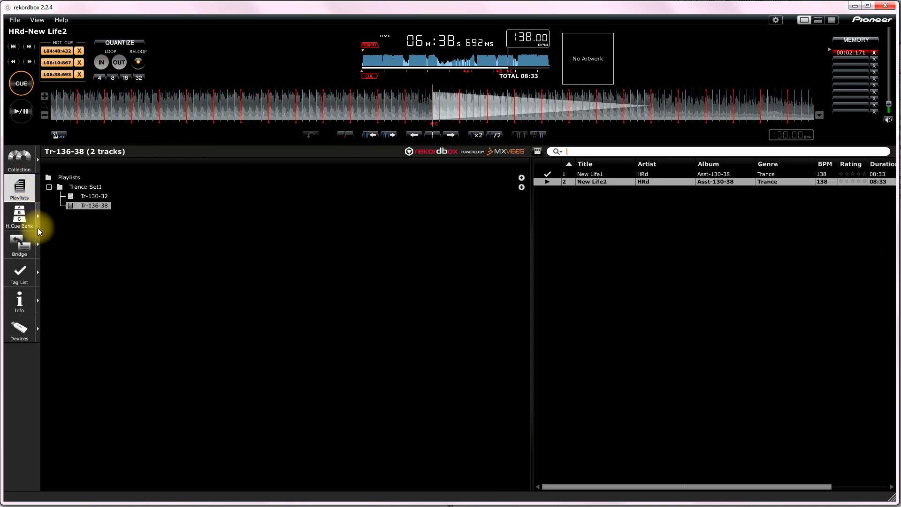
Show the H.Cue Bank and Info panes beside the Tr-136-38 playlist
left_click(19, 215)
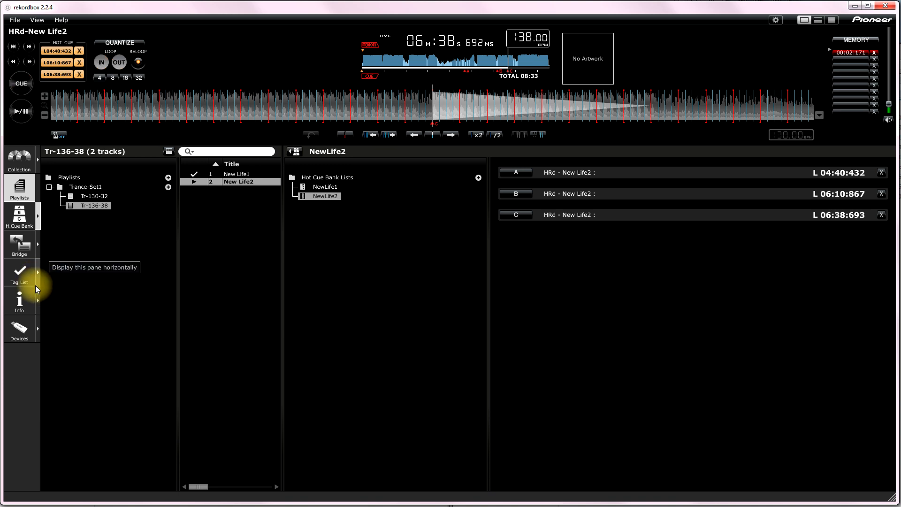
left_click(19, 299)
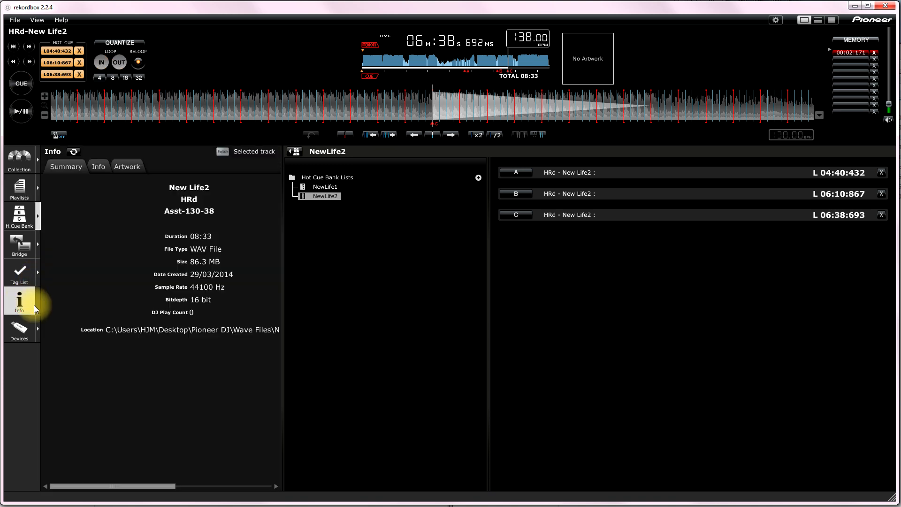
mouse_move(19, 172)
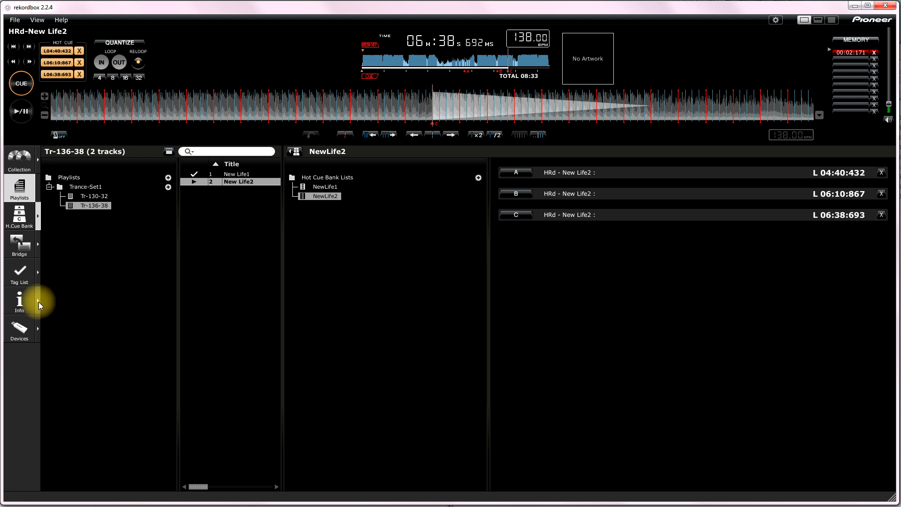
left_click(19, 301)
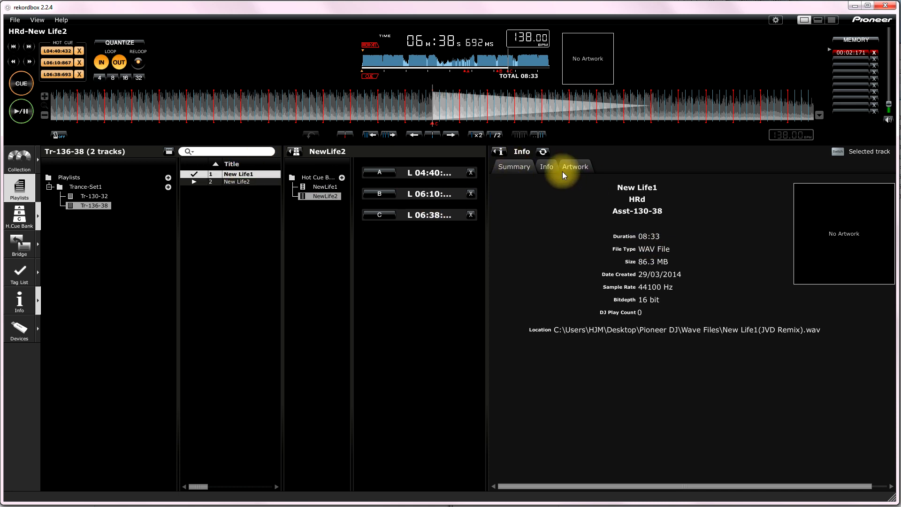
View New Life1's editable title, artist and album fields in the Info tab
left_click(545, 166)
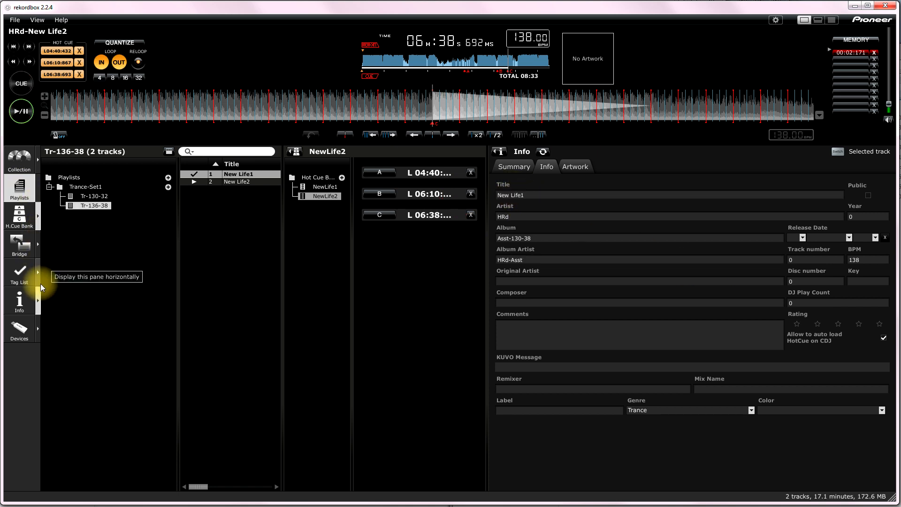
mouse_move(39, 277)
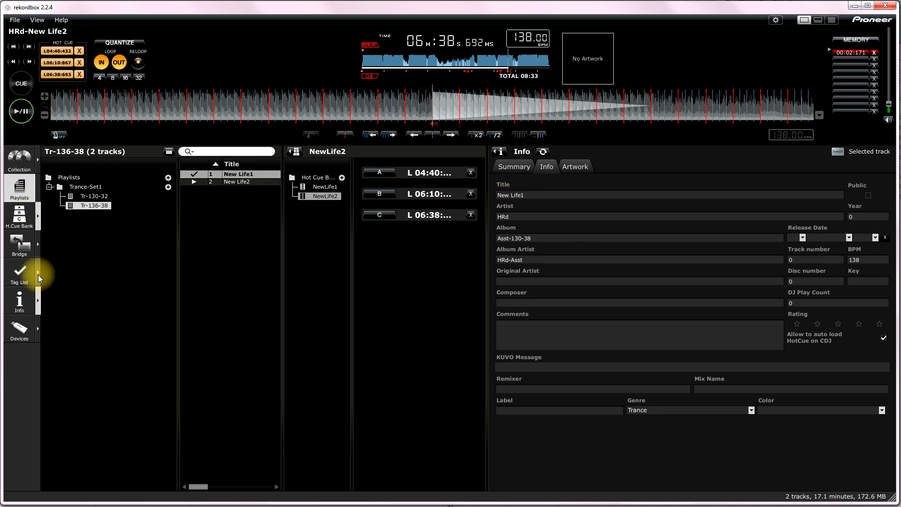
left_click(19, 273)
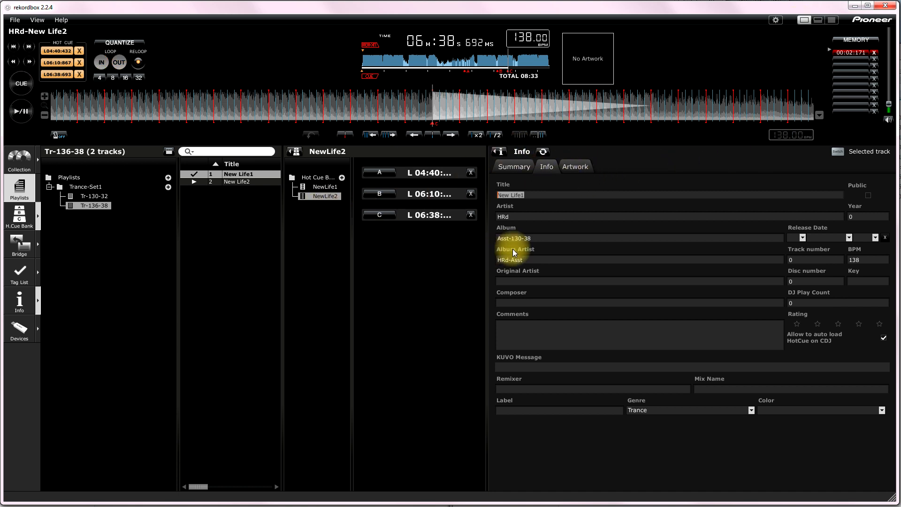
left_click(520, 238)
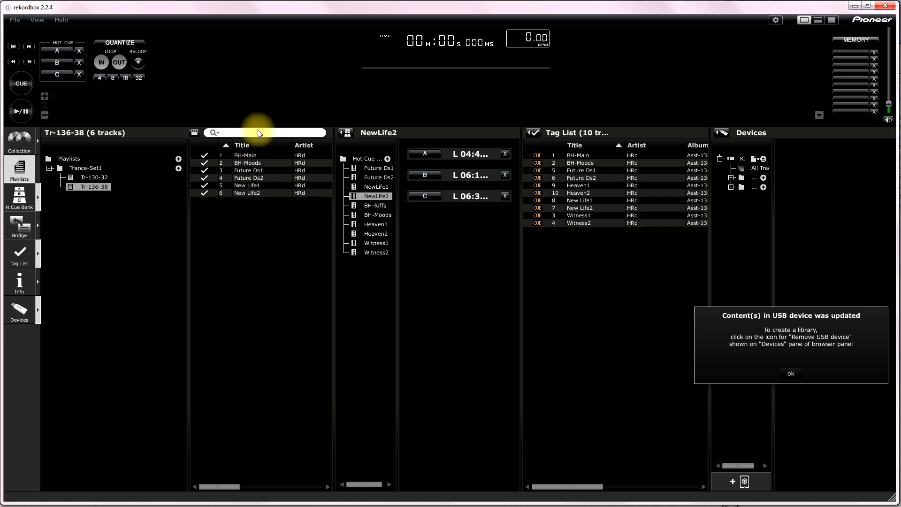
mouse_move(785, 213)
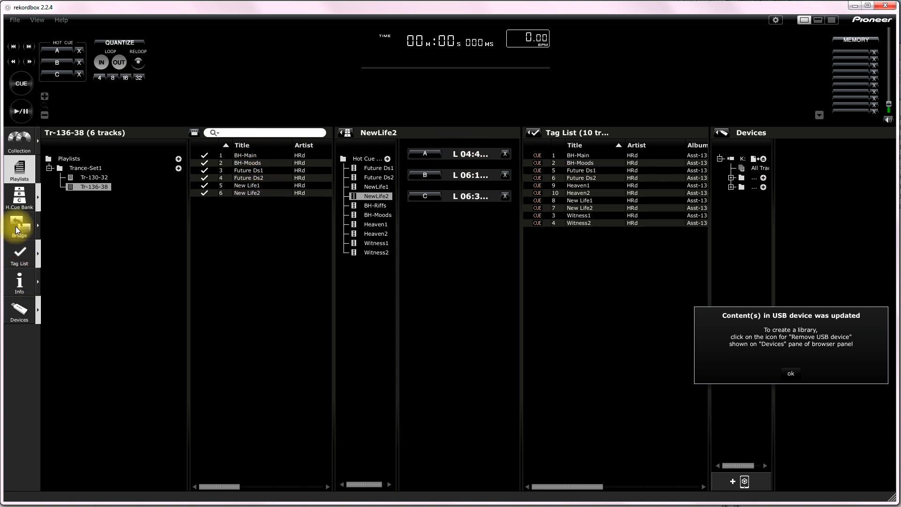
mouse_move(19, 310)
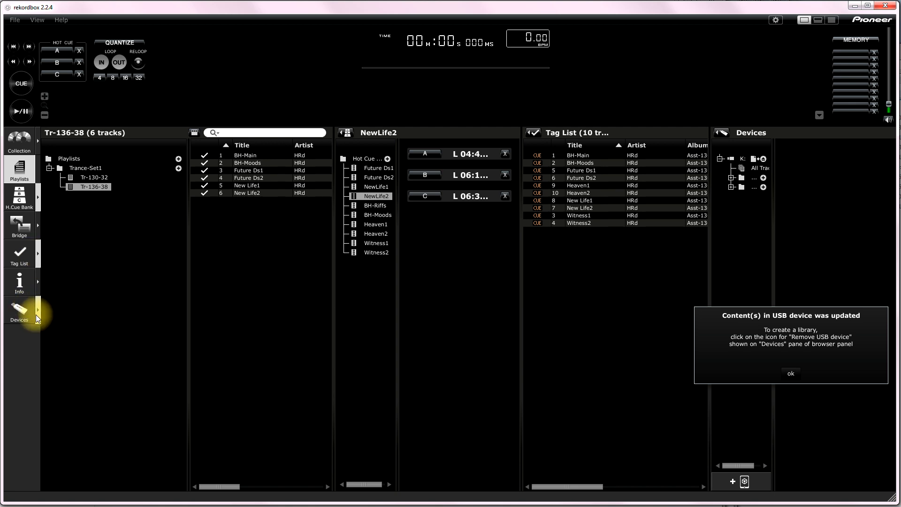
mouse_move(790, 374)
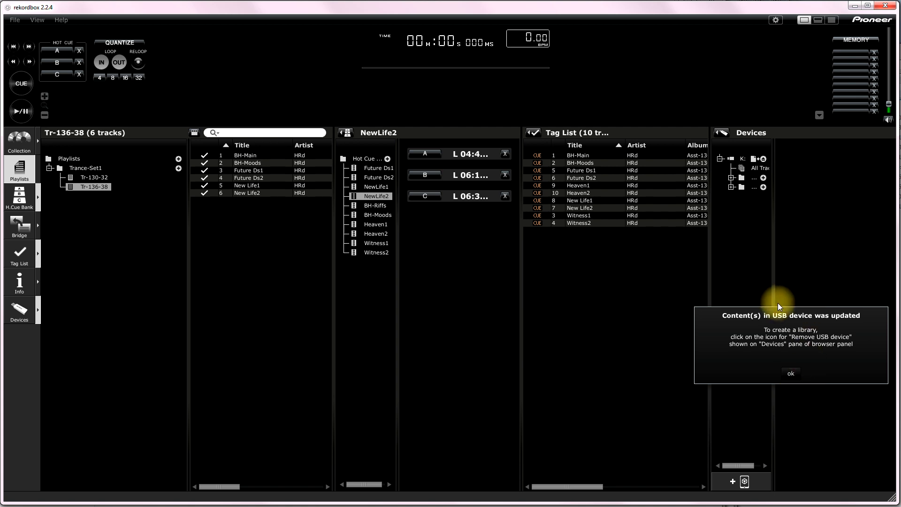
mouse_move(732, 161)
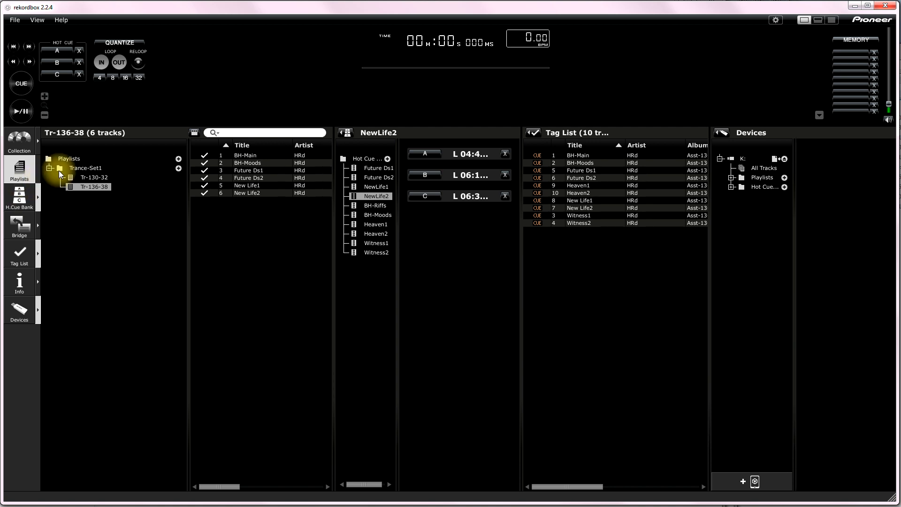
Select the Trance-Set1 playlist folder and bring up its export options for drive K:
left_click(68, 158)
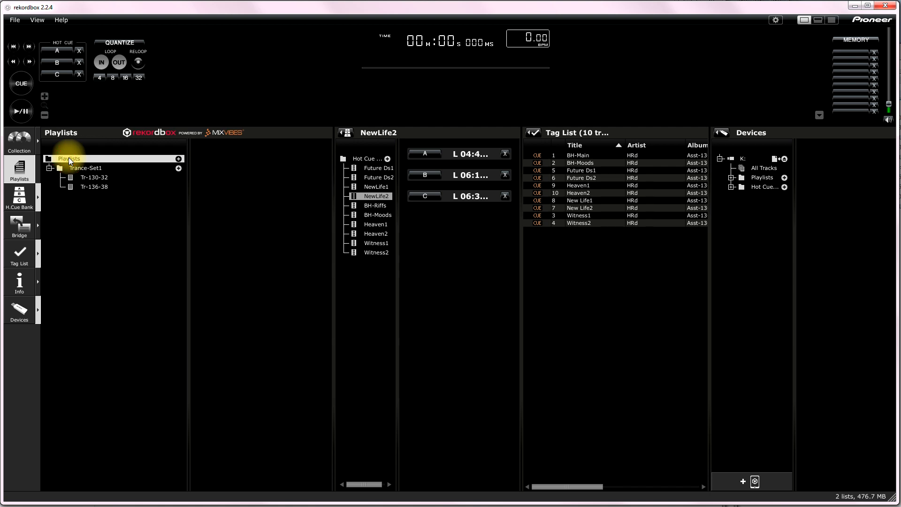
right_click(68, 158)
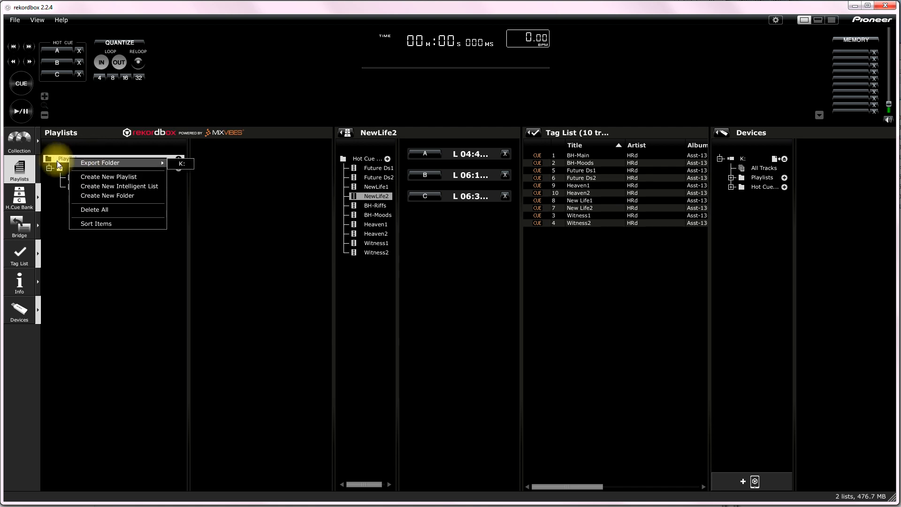
left_click(69, 158)
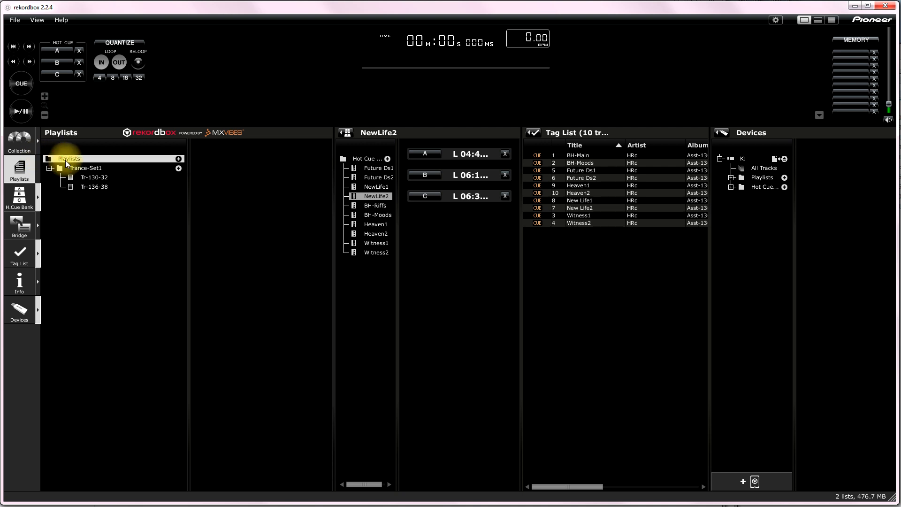
left_click(85, 167)
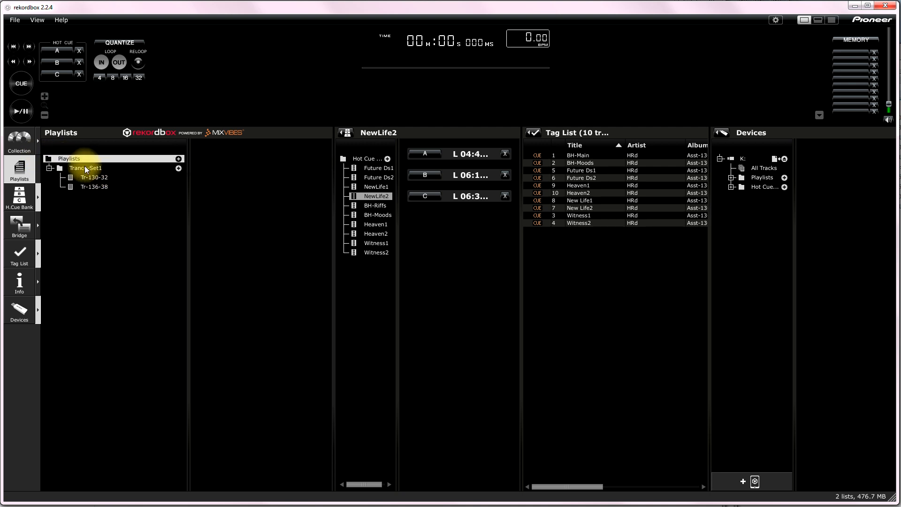
right_click(69, 159)
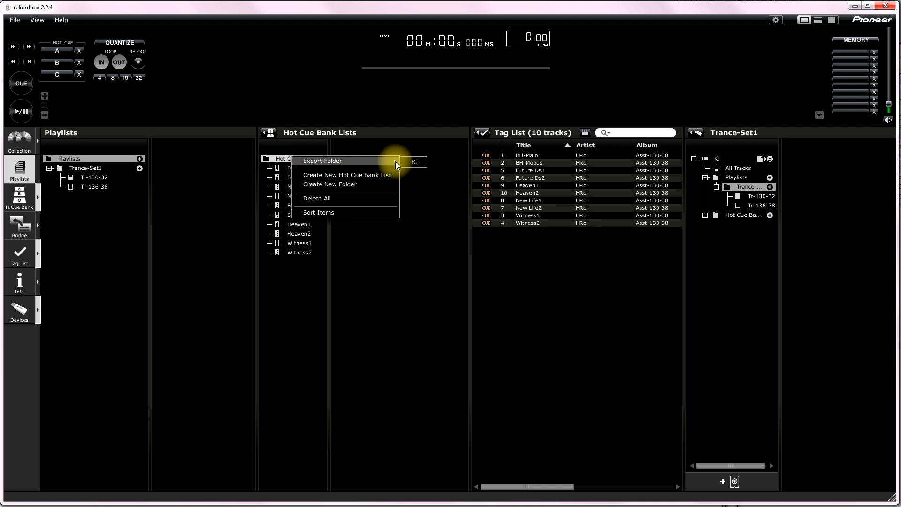
Export the Hot Cue Bank Lists folder and the selected tag list tracks to K:
left_click(322, 161)
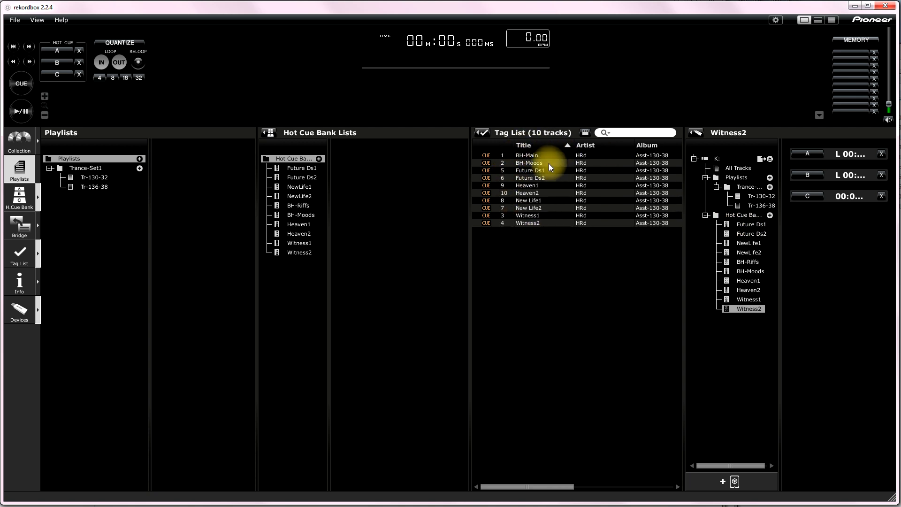
left_click(529, 163)
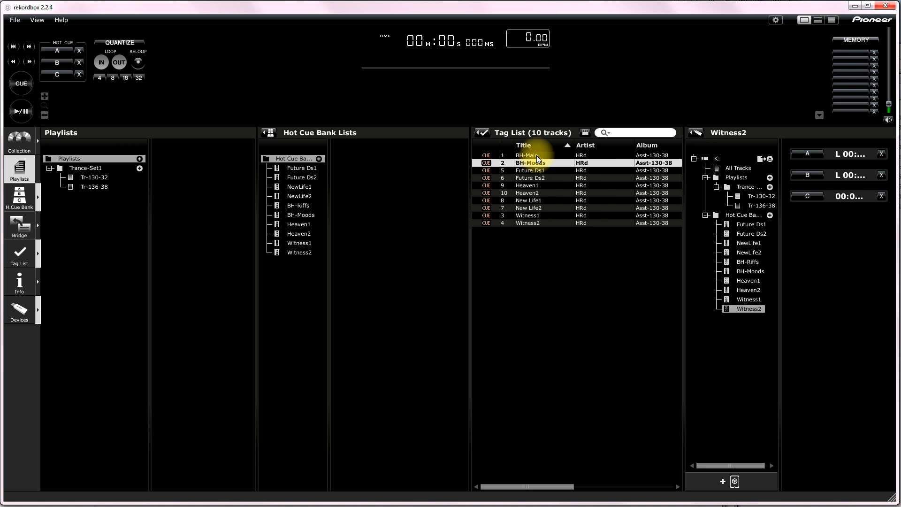
right_click(530, 163)
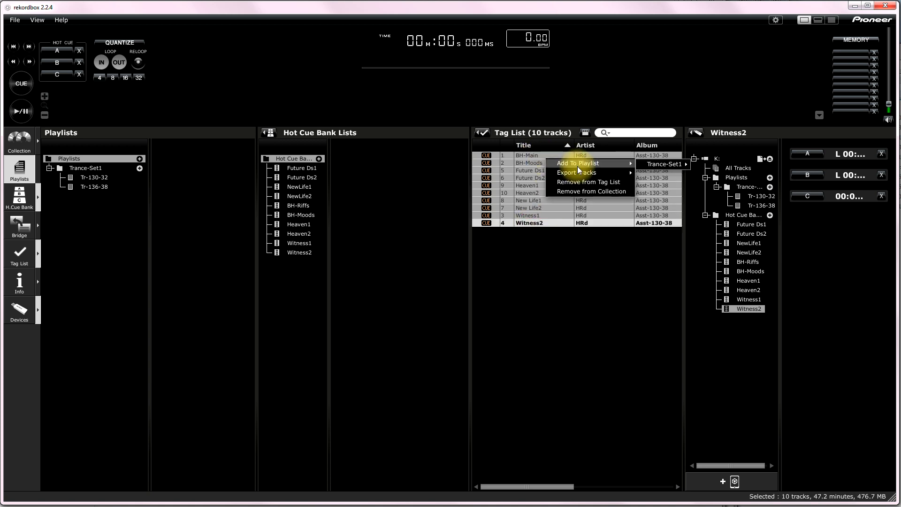
left_click(664, 163)
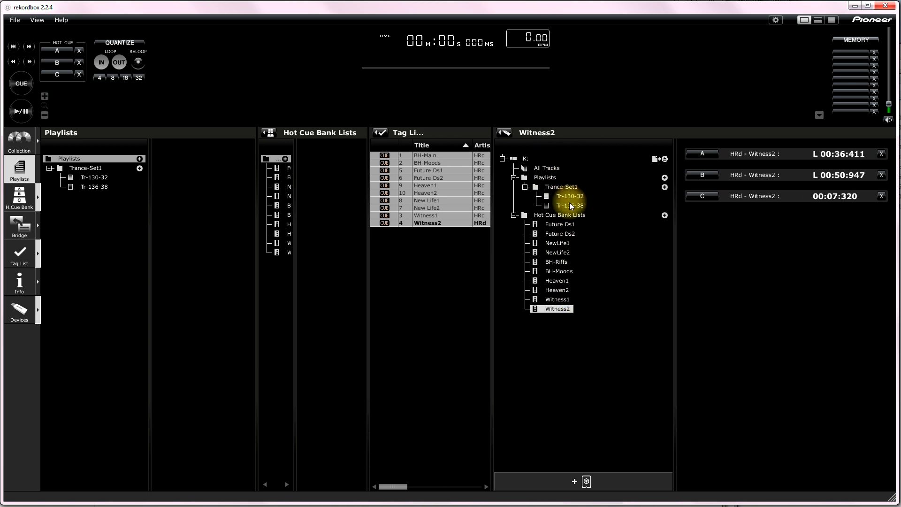
Browse drive K:'s Tr-130-32 playlist and Hot Cue Bank Lists folder
left_click(569, 196)
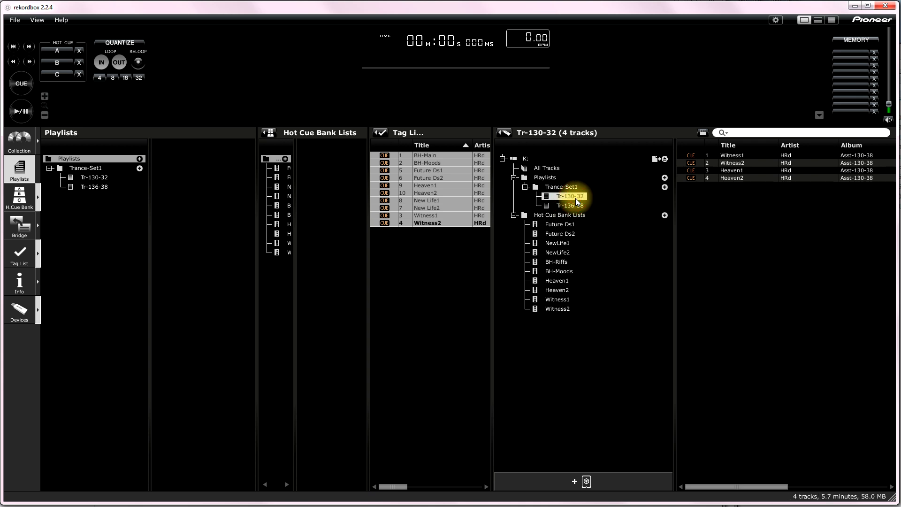
left_click(569, 205)
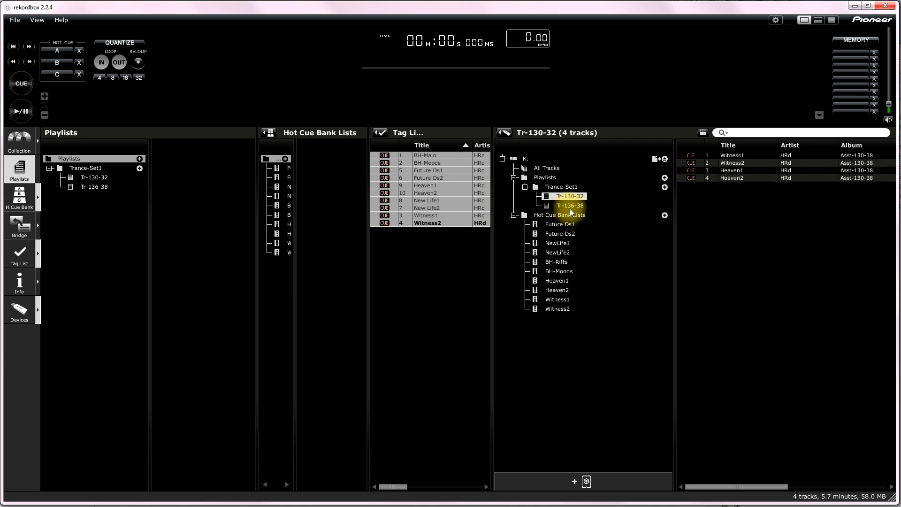
left_click(570, 205)
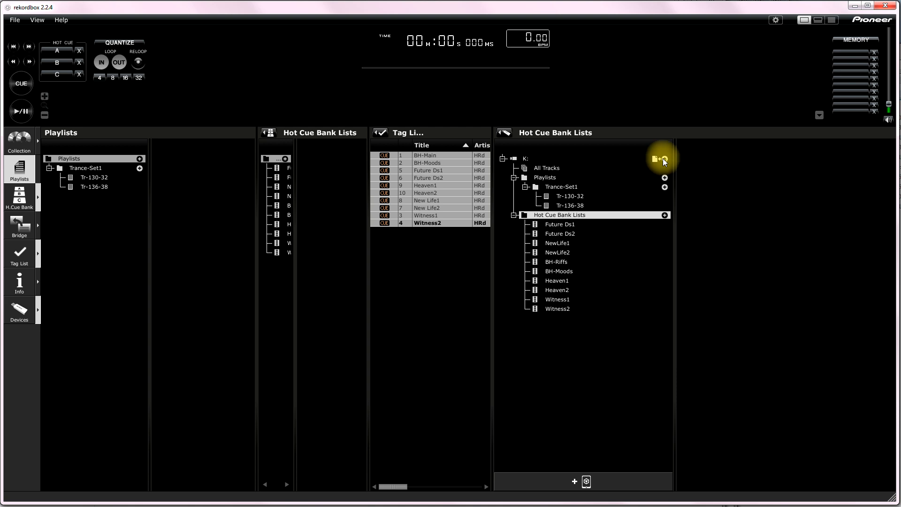
Build the library on USB drive K: and eject it from the Devices pane
left_click(664, 159)
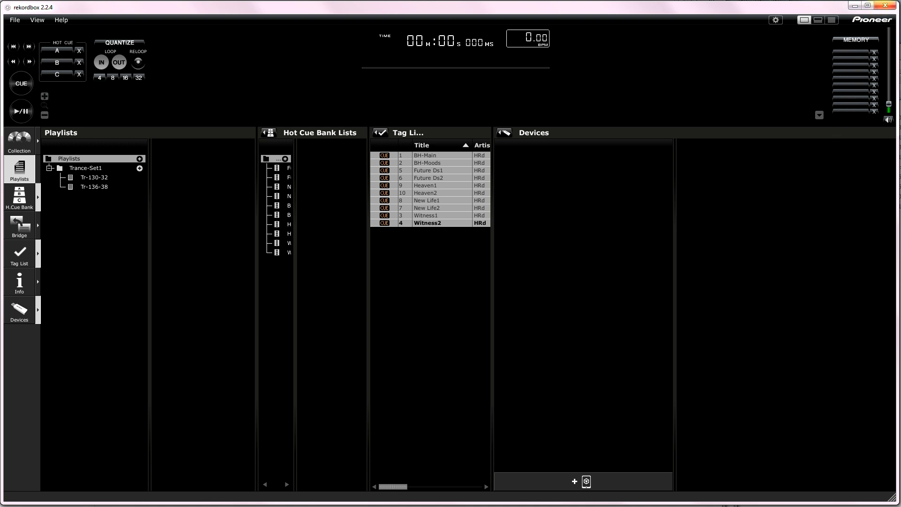
mouse_move(886, 6)
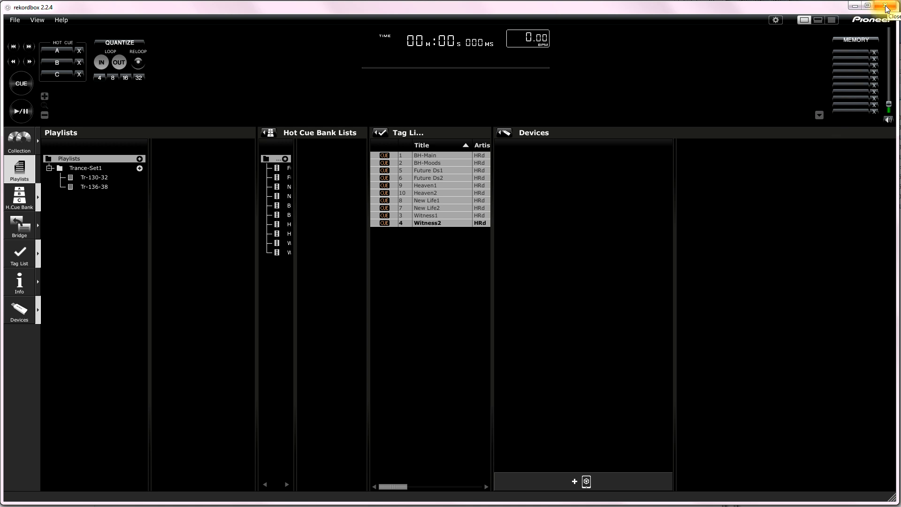